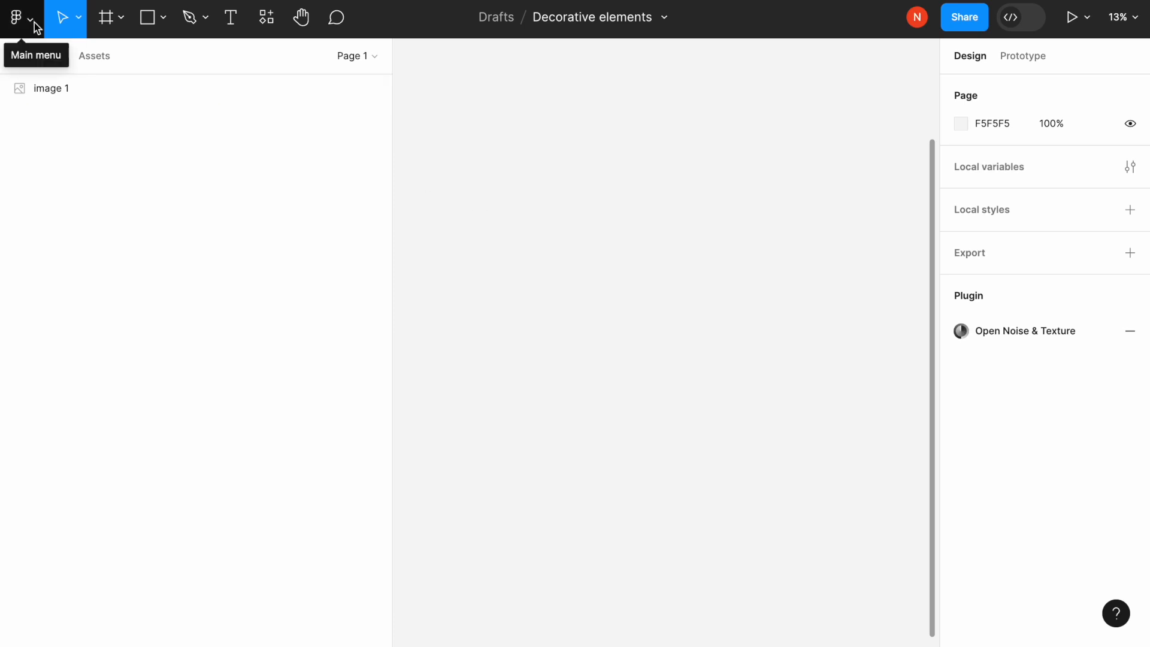
Run the Blobs plugin with low complexity and high uniqueness, and insert the blob.
left_click(17, 14)
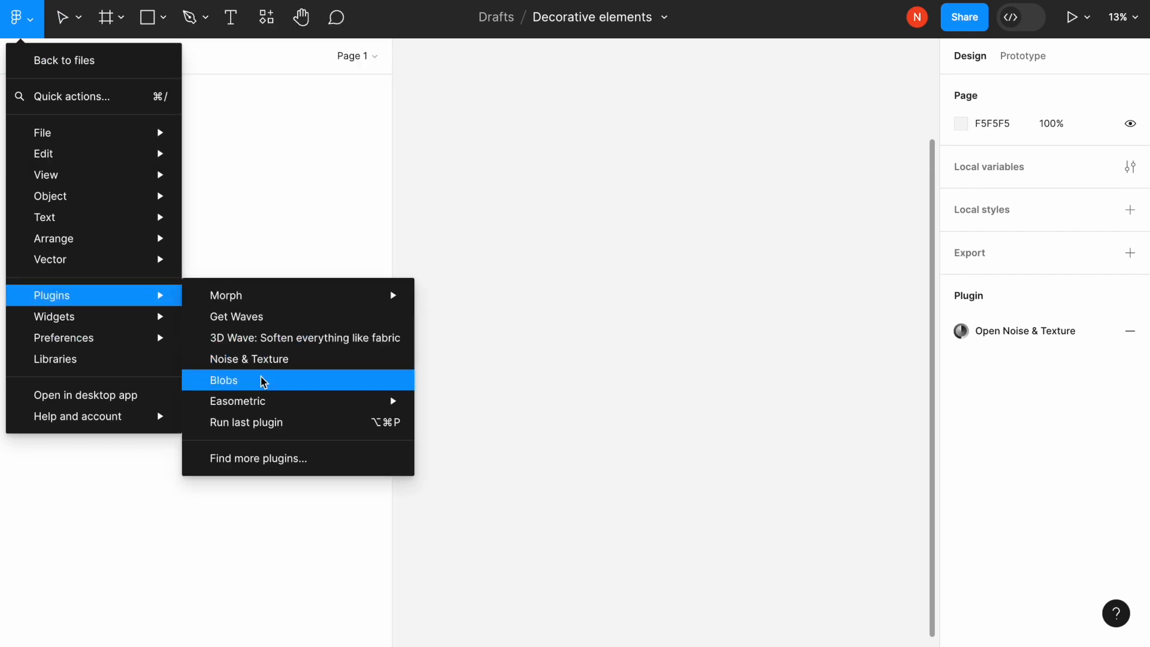
left_click(224, 380)
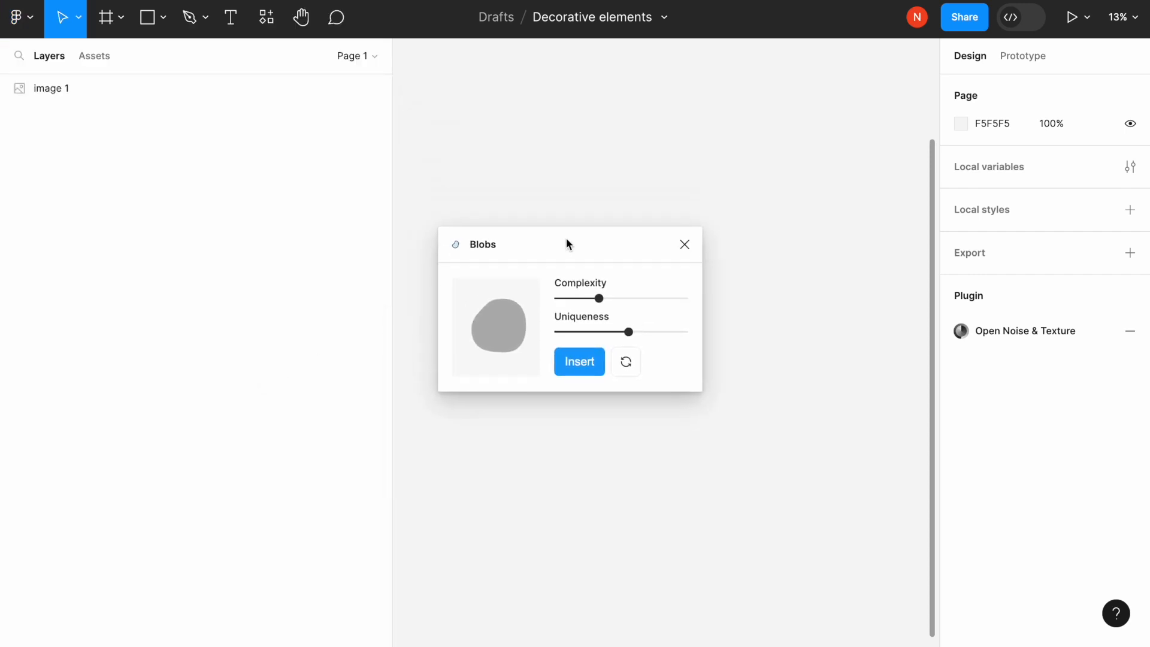
left_click_drag(599, 299, 614, 298)
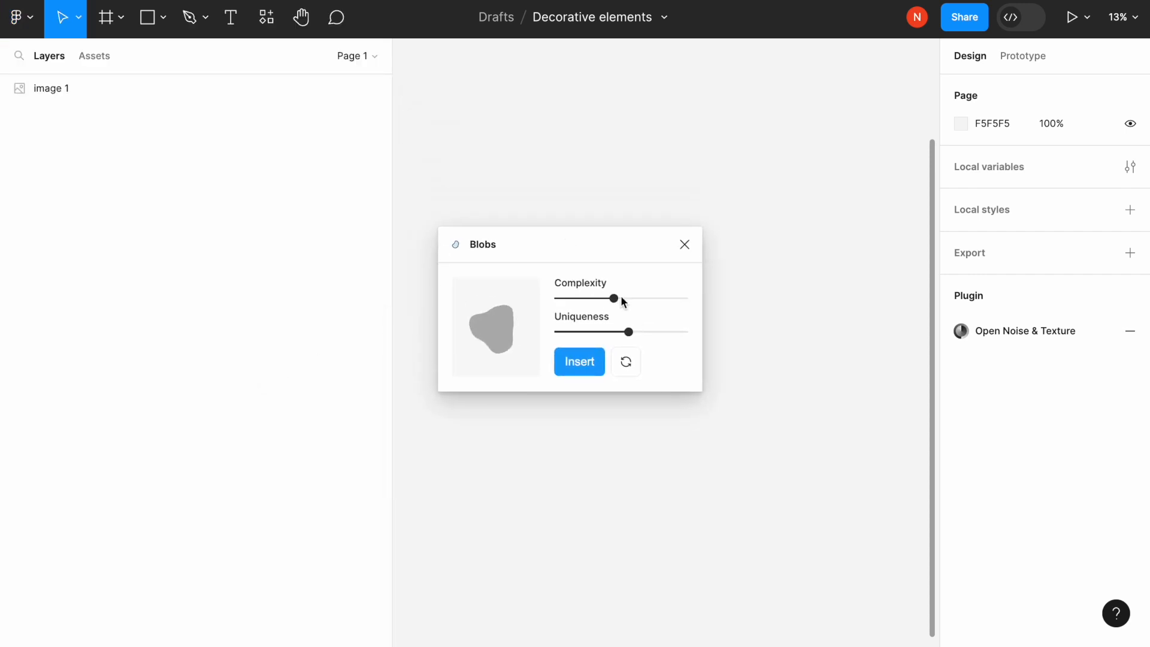
left_click_drag(614, 298, 641, 298)
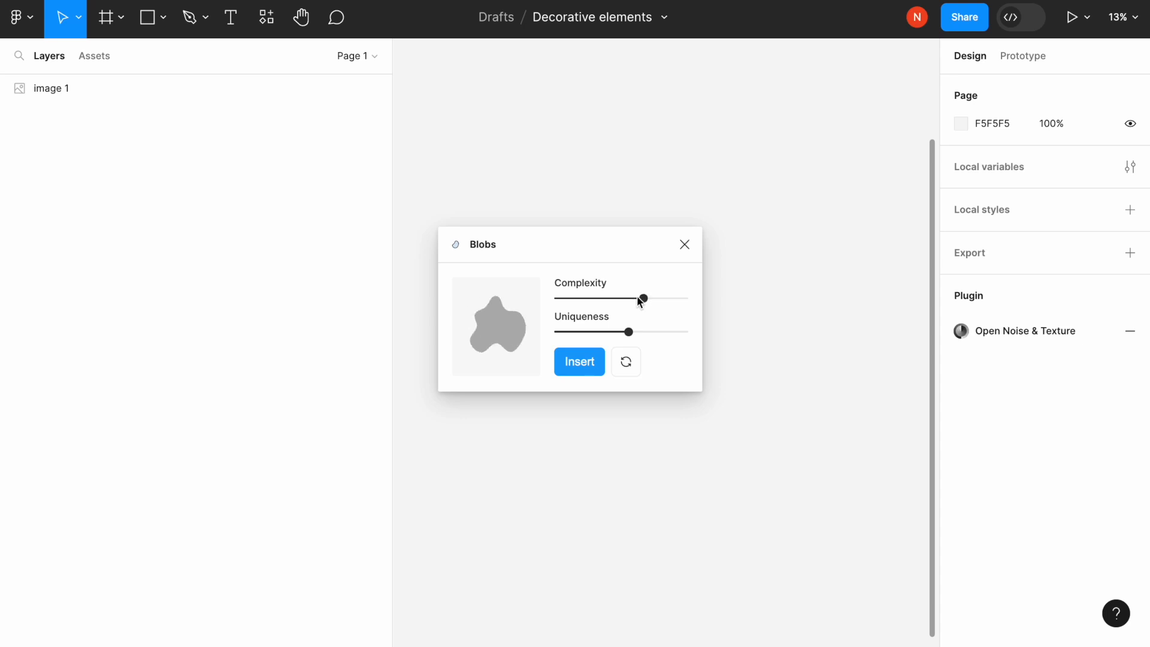
left_click_drag(660, 331, 598, 331)
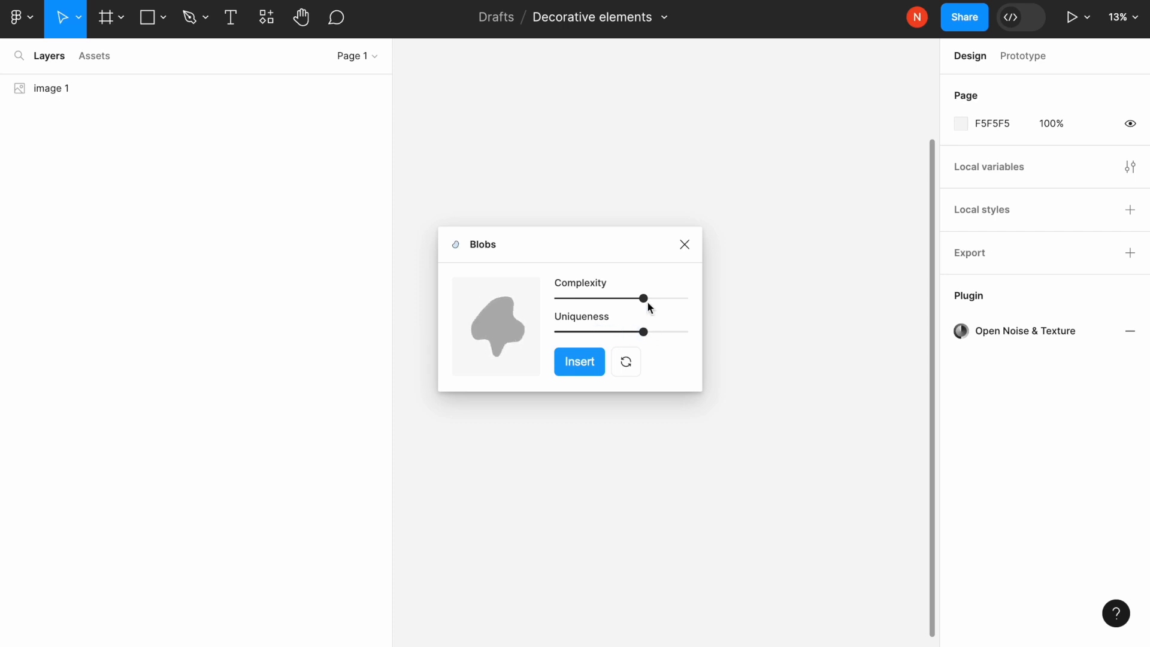
left_click_drag(644, 298, 585, 298)
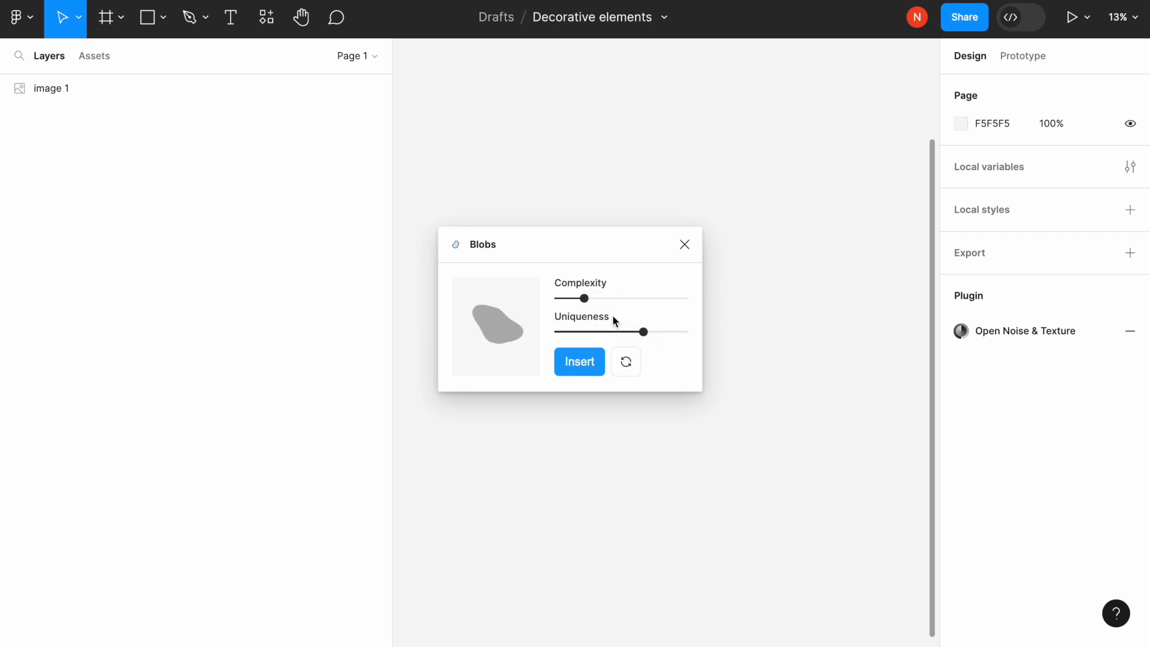
left_click_drag(644, 331, 579, 331)
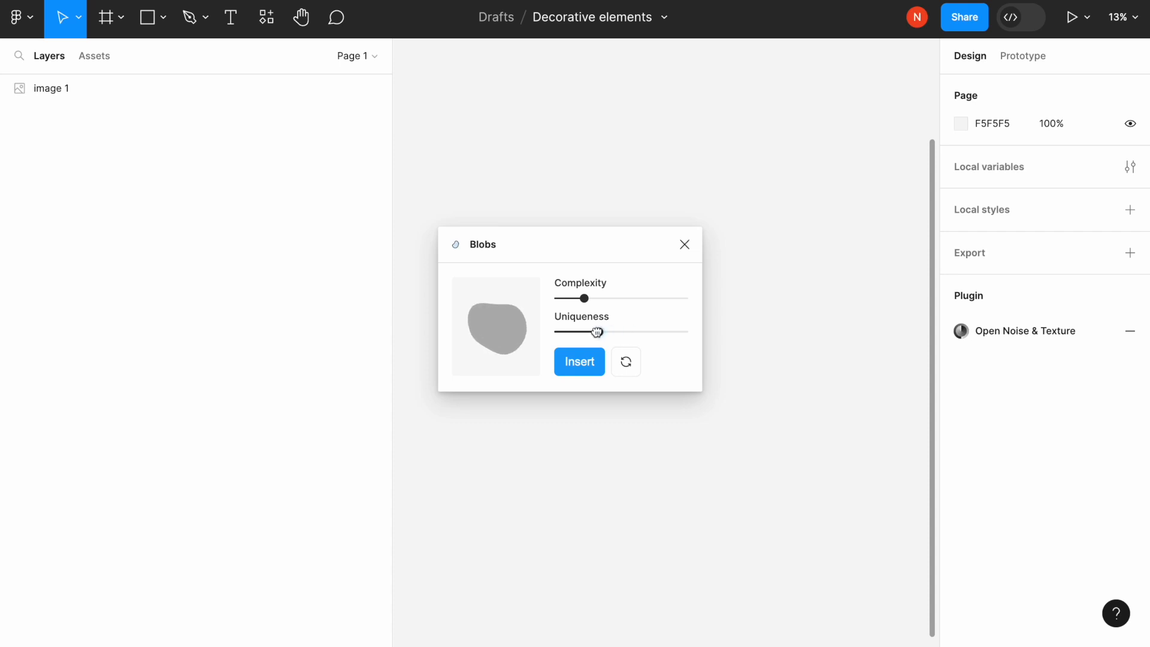
left_click(579, 361)
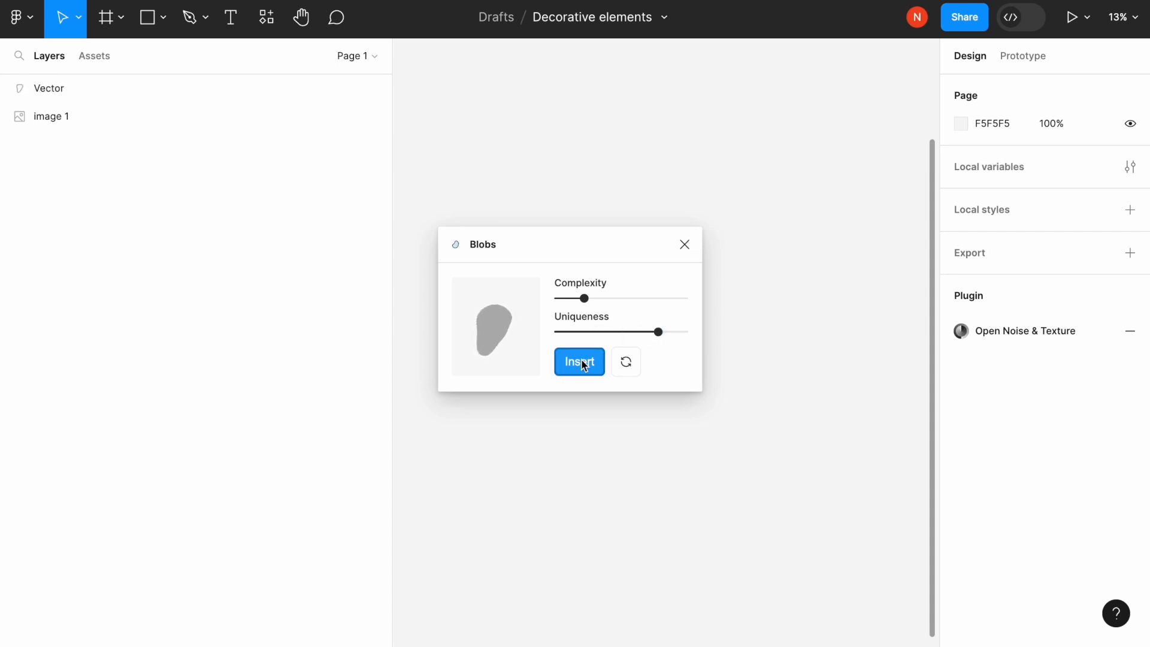
Drag the blob's upper-left point outward into a boomerang shape and finish point editing.
left_click(579, 361)
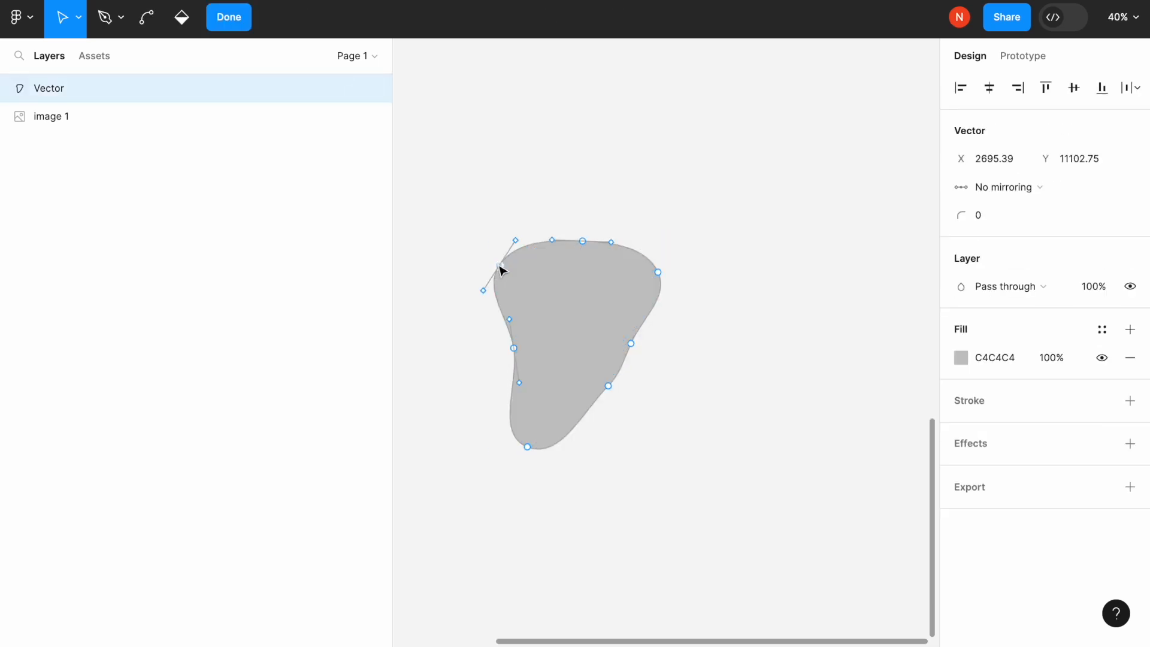
left_click_drag(513, 239, 487, 225)
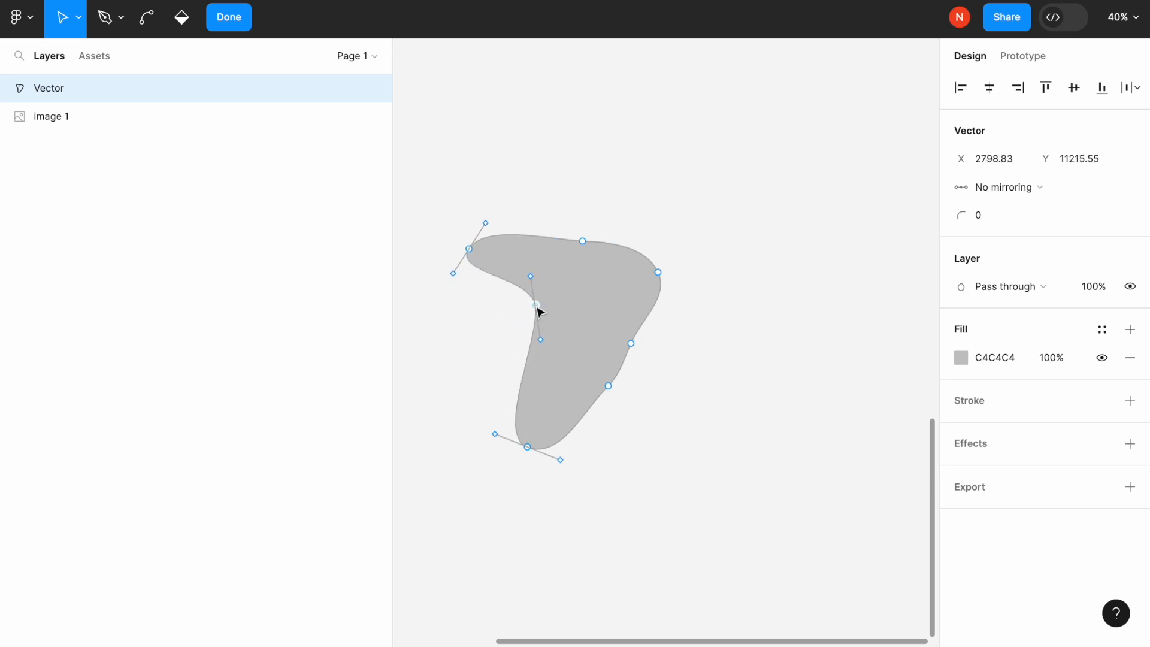
left_click(228, 17)
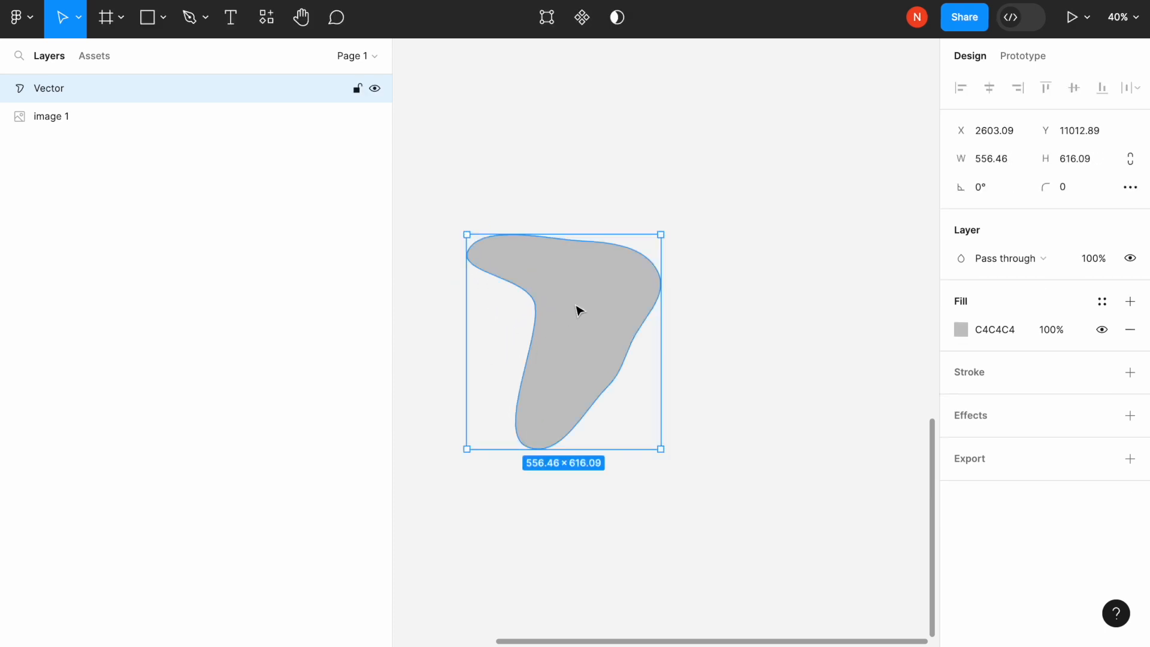
left_click(13, 16)
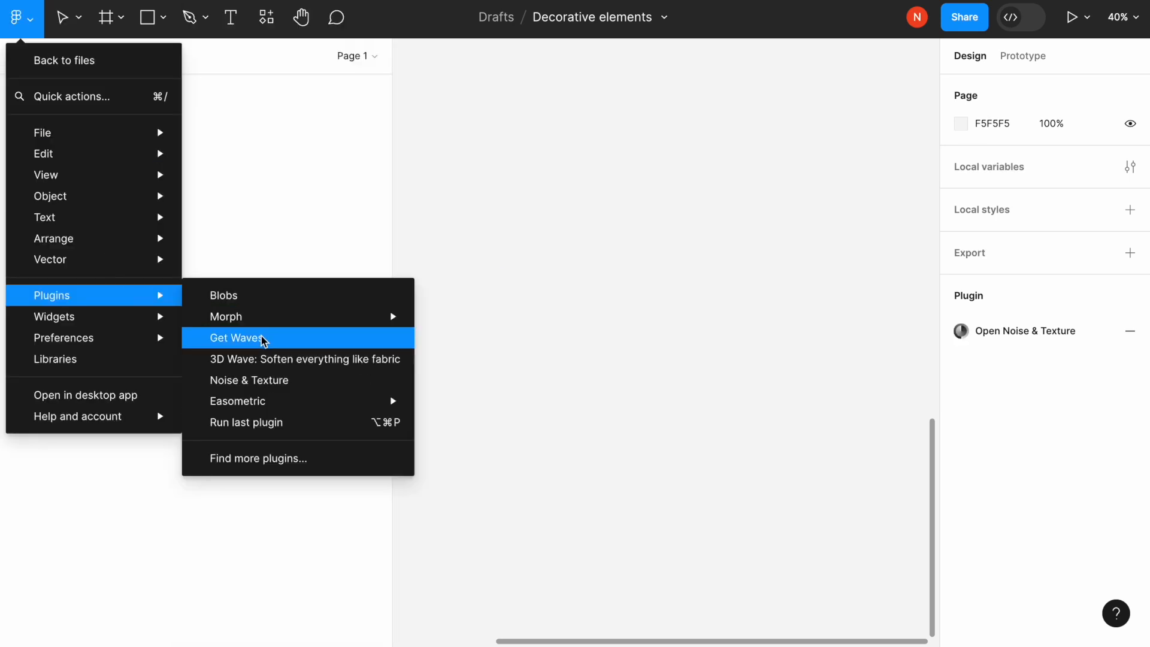
Create a smooth, moderately complex 1200×300 wave with the Get Waves plugin.
left_click(236, 338)
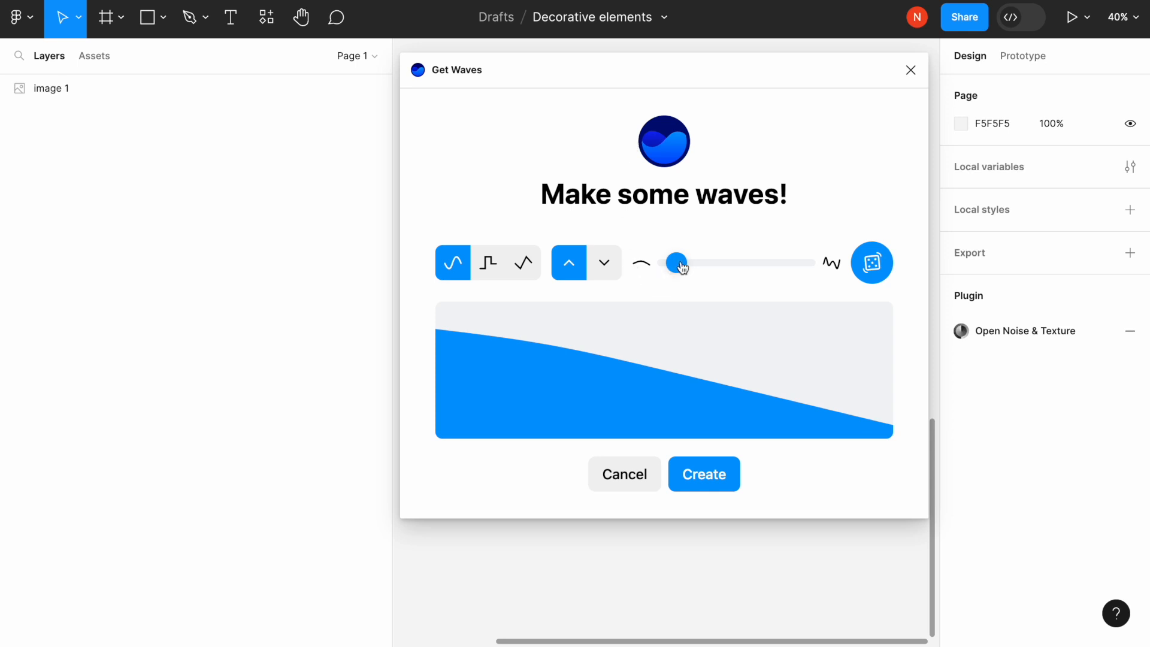
left_click_drag(675, 262, 716, 263)
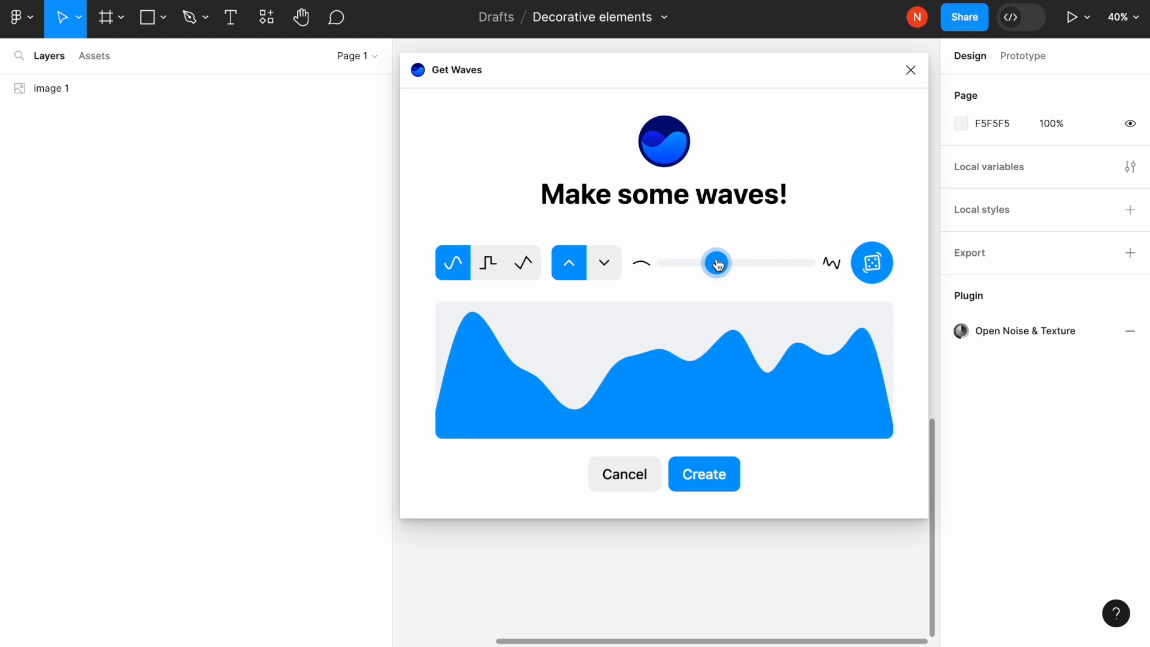
left_click_drag(718, 262, 695, 262)
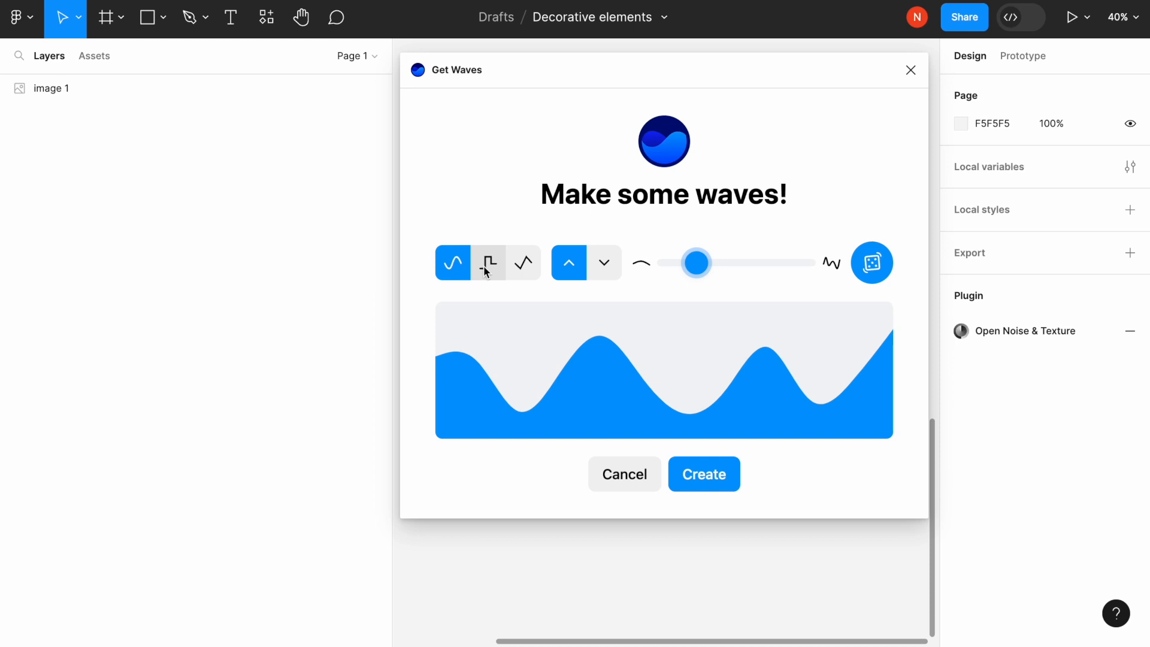
left_click(487, 262)
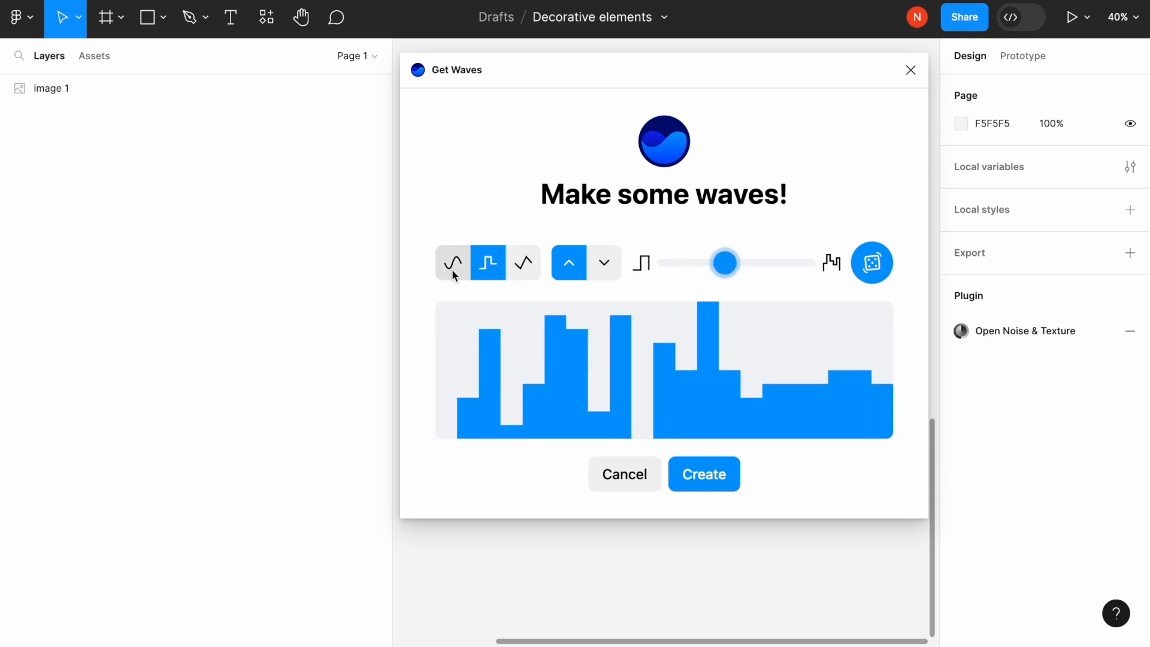
left_click(452, 263)
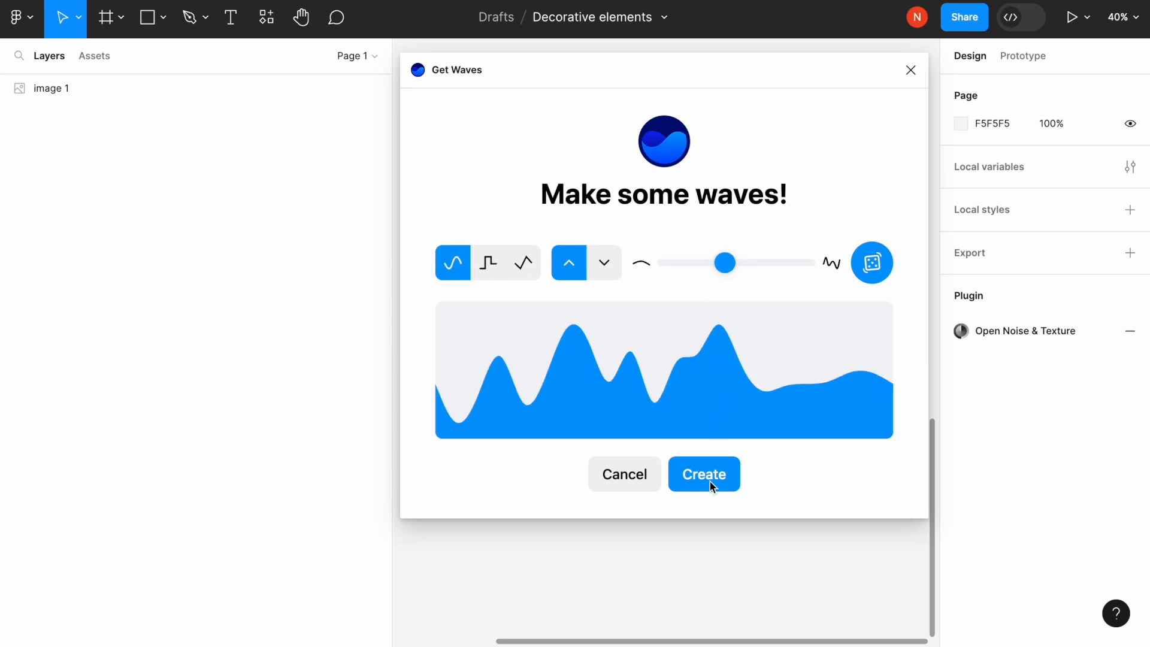
left_click(704, 474)
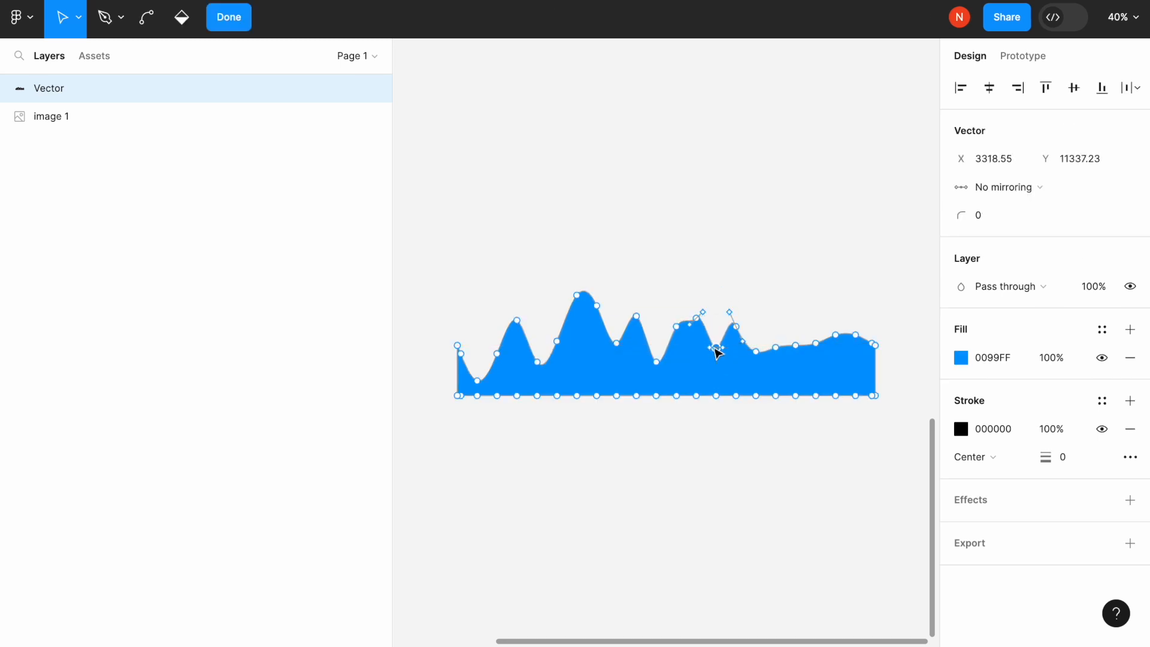
left_click(228, 17)
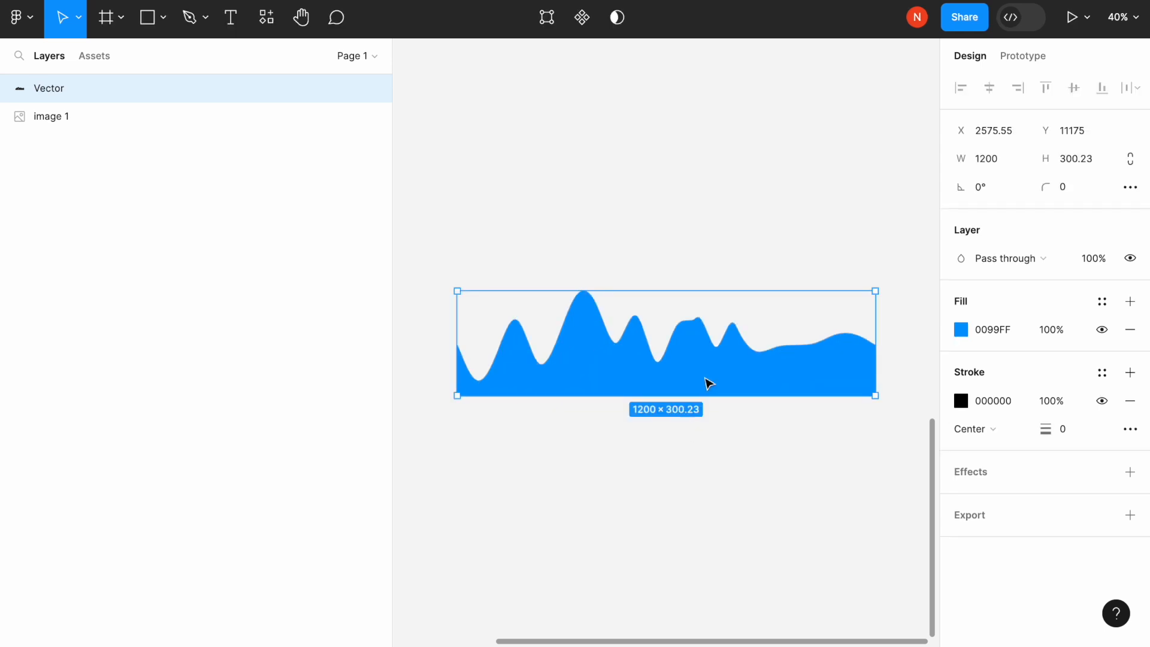
left_click(13, 16)
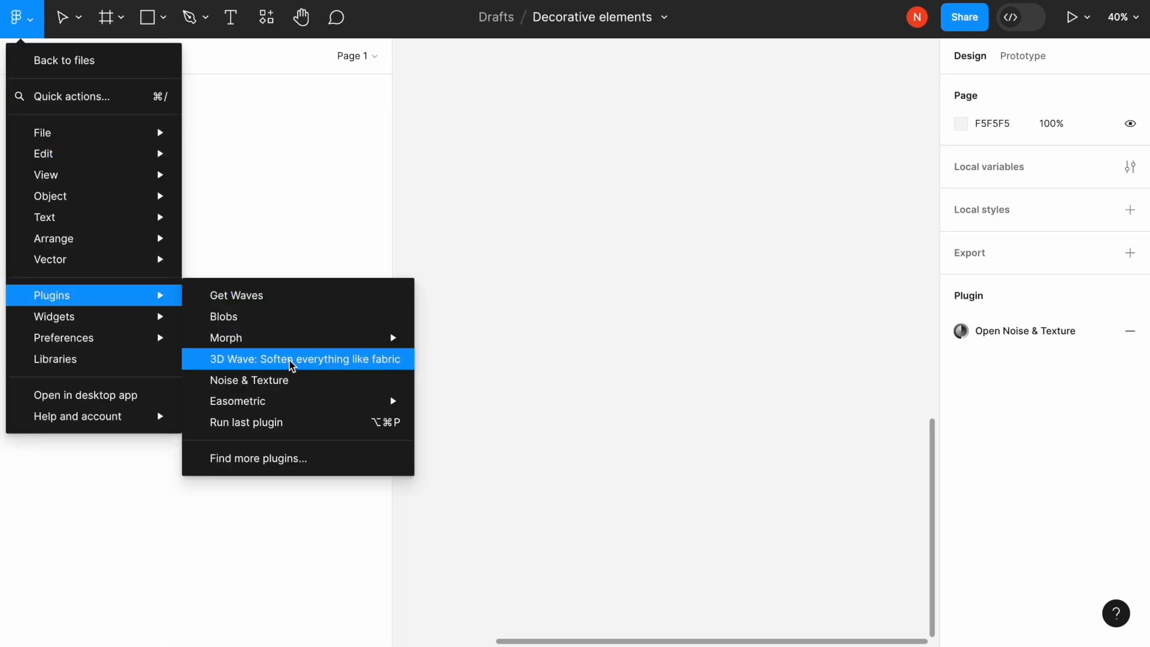
Launch the 3D Wave fabric plugin and select the image 1 photo layer.
left_click(304, 358)
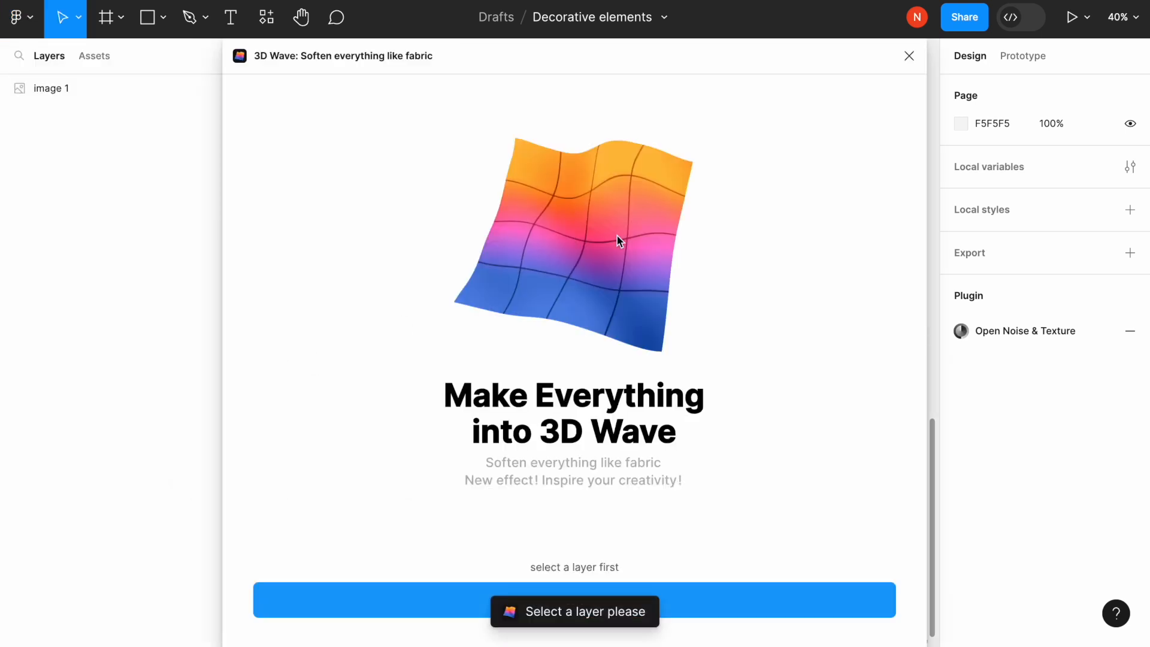
mouse_move(844, 190)
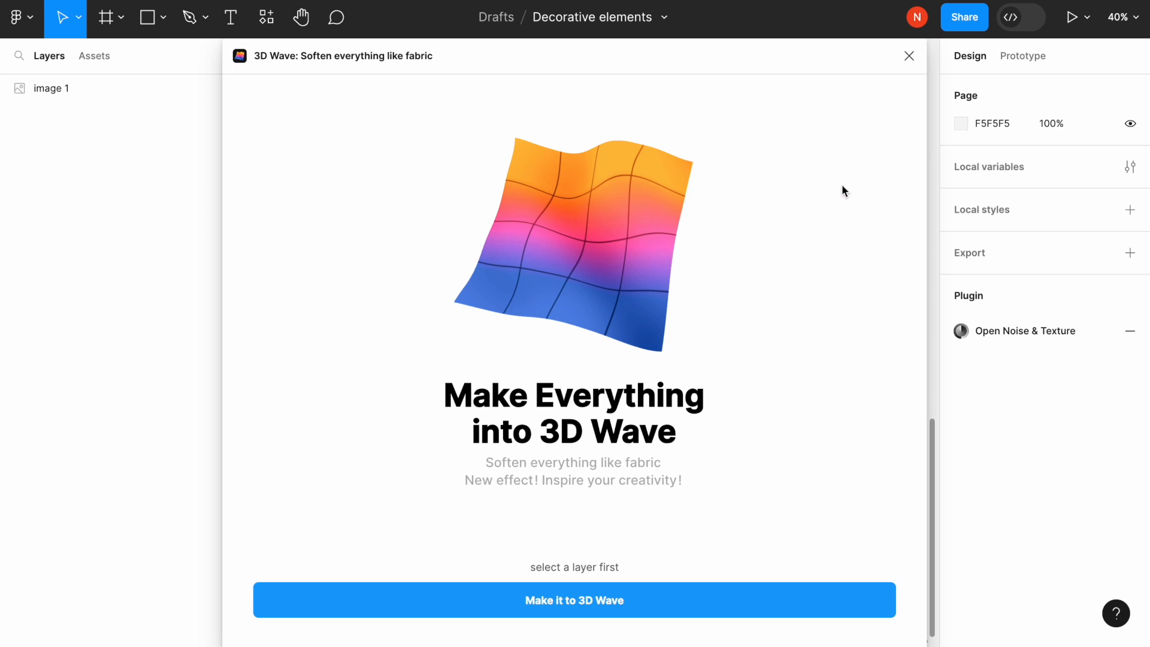
left_click(909, 55)
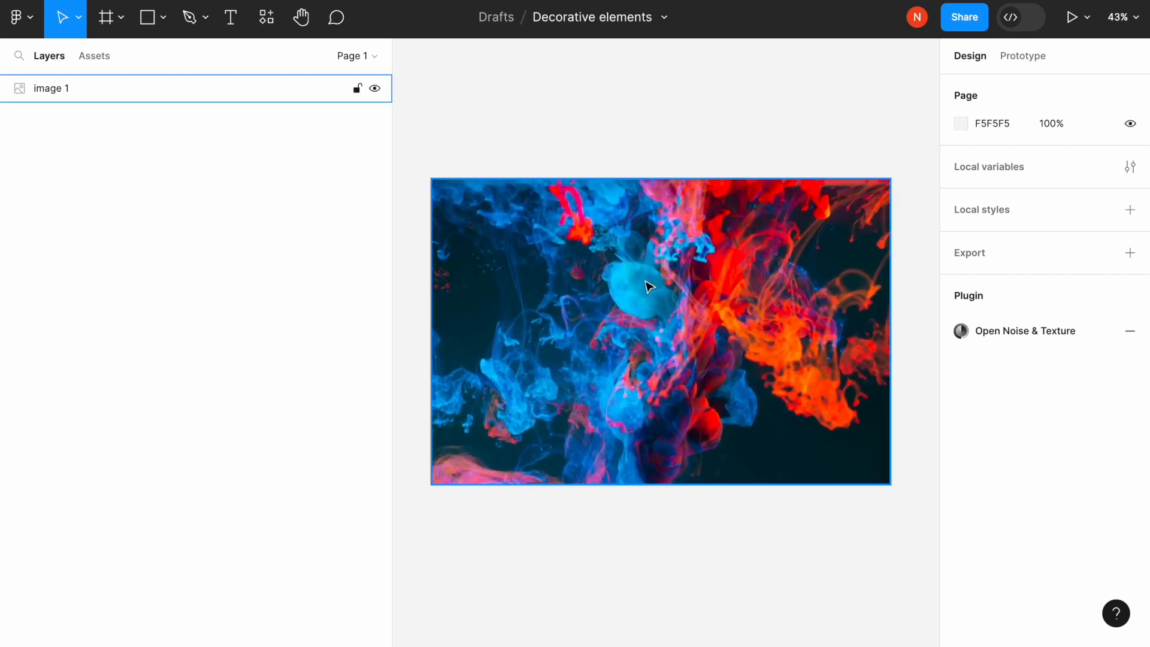
Tune the 3D Wave offset and shape on image 1 and generate the fabric render.
left_click(16, 15)
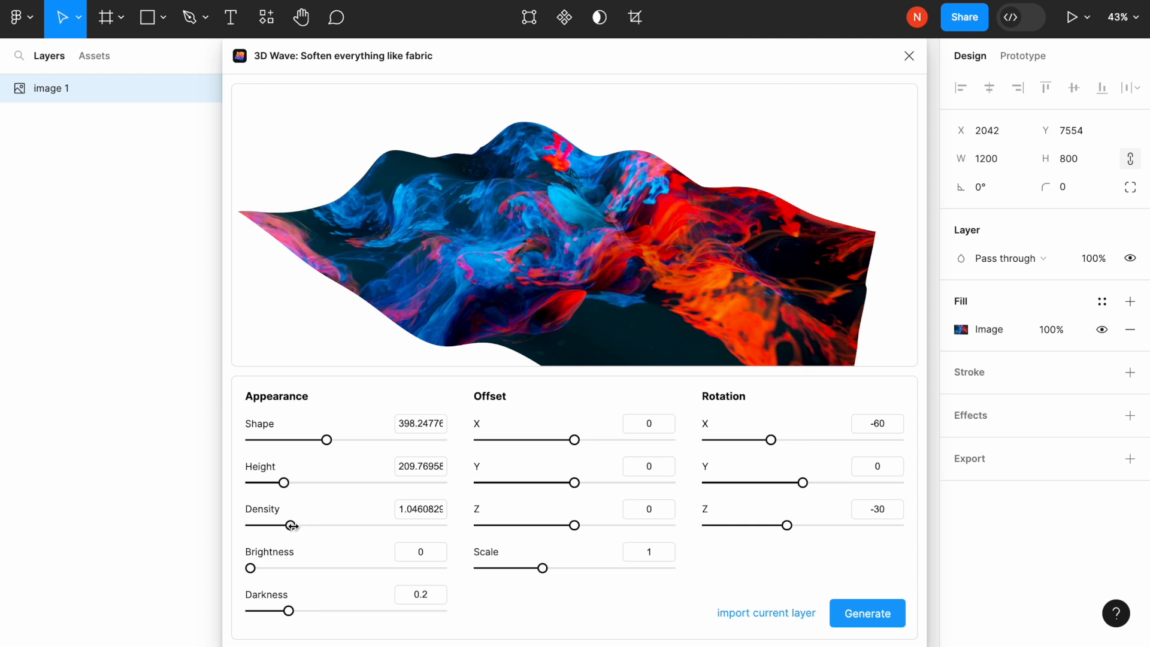
mouse_move(474, 451)
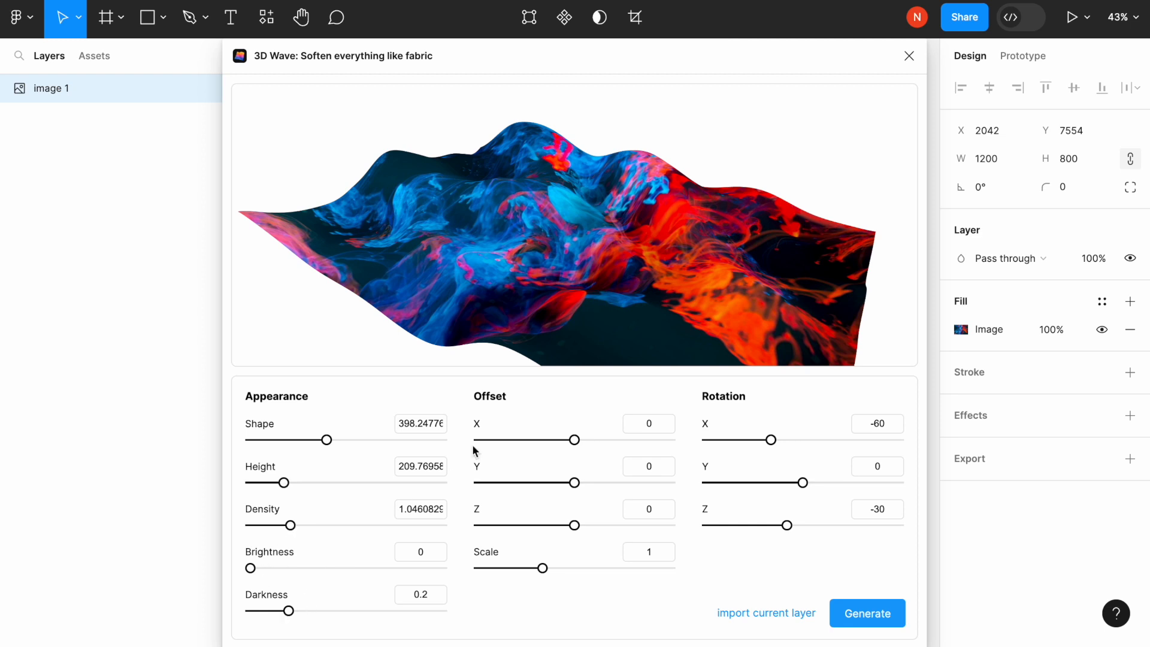
mouse_move(574, 440)
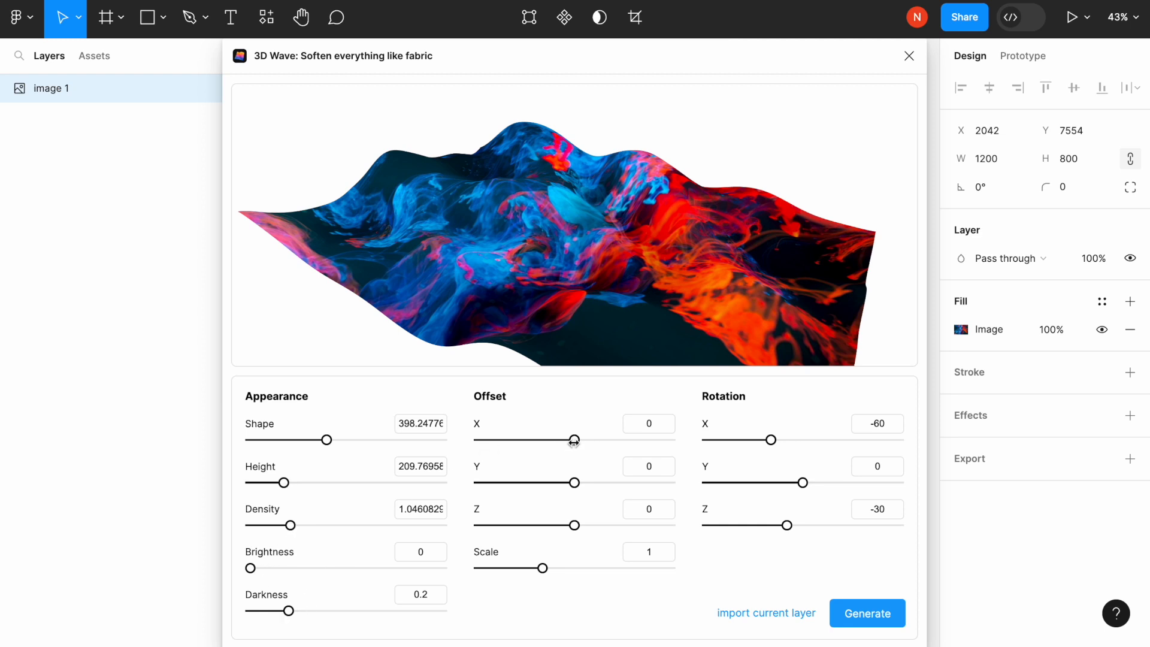
left_click_drag(574, 439, 565, 439)
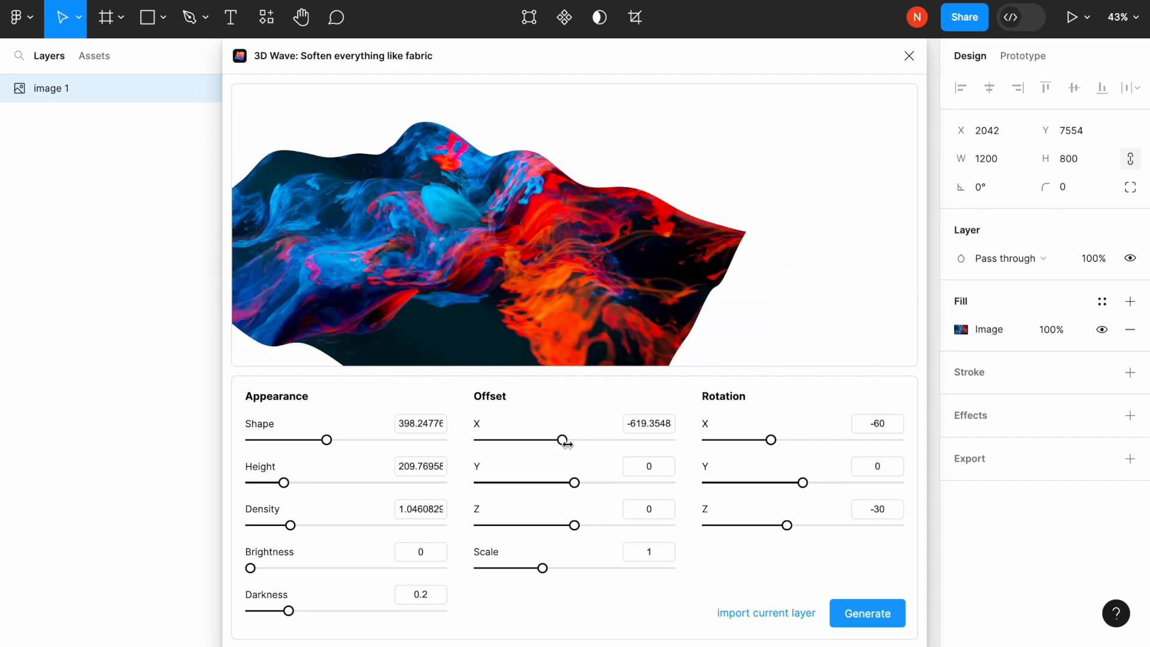
left_click_drag(563, 439, 577, 439)
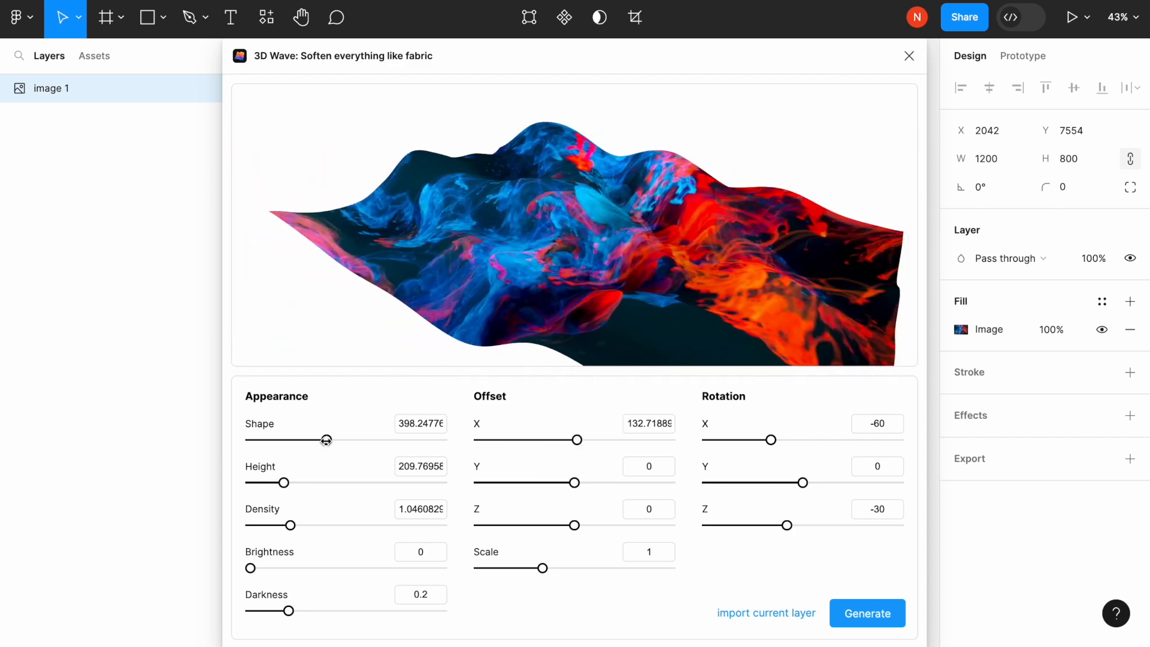
left_click_drag(326, 439, 359, 439)
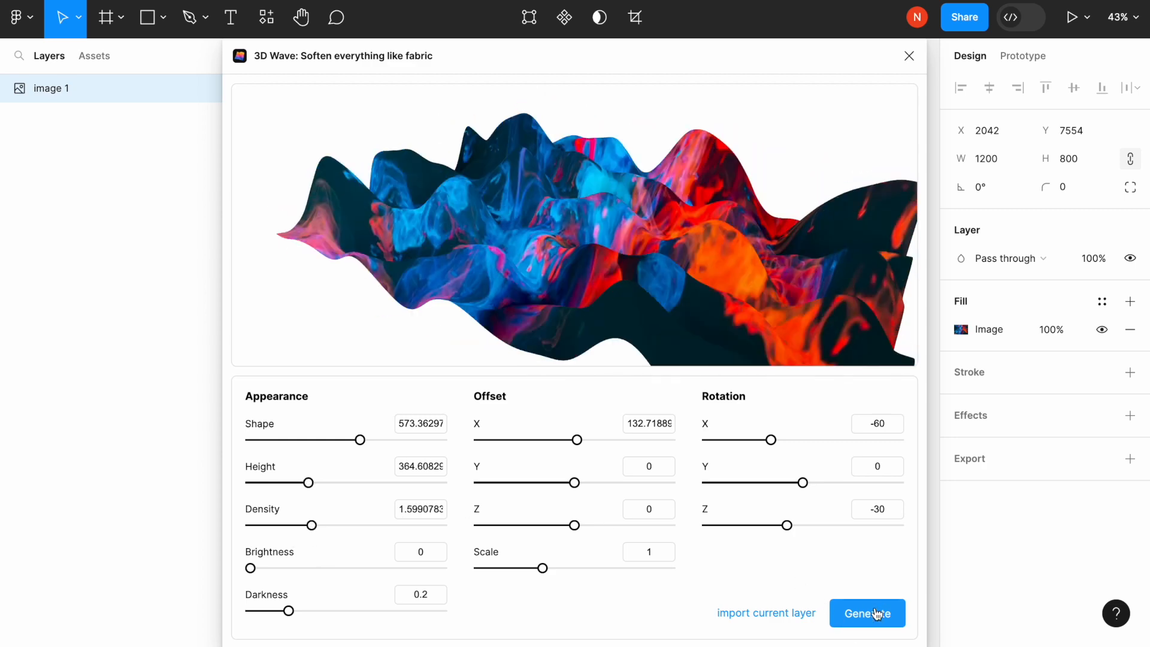
left_click(867, 612)
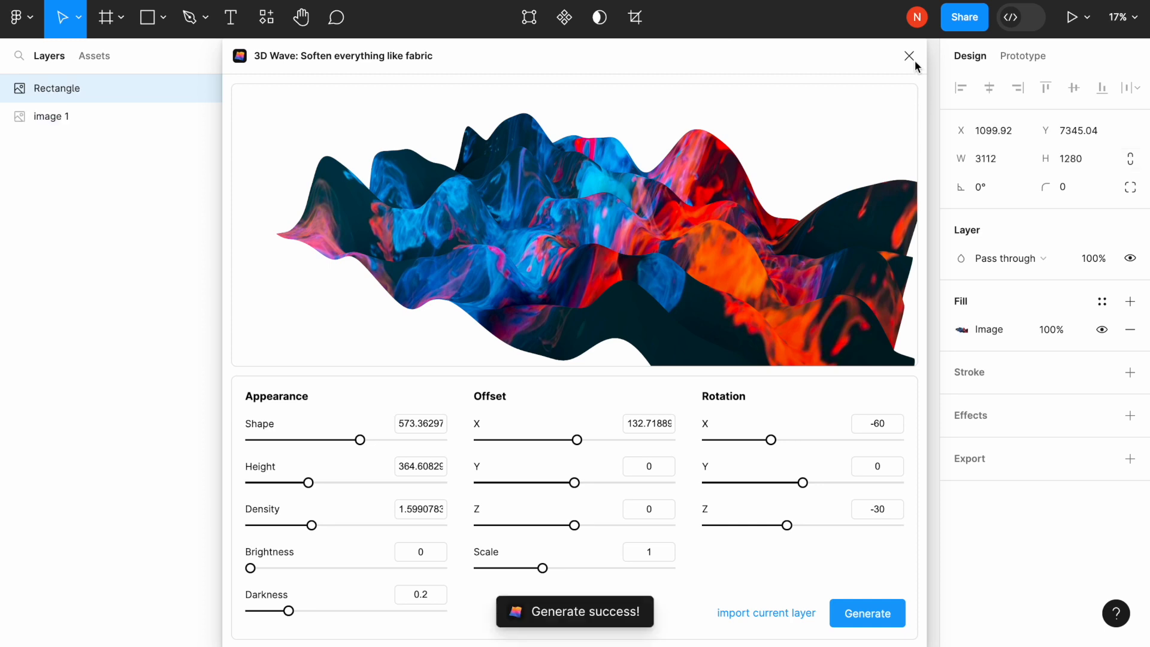
Close 3D Wave, check the Rectangle's image fill, and delete that generated layer.
left_click(909, 55)
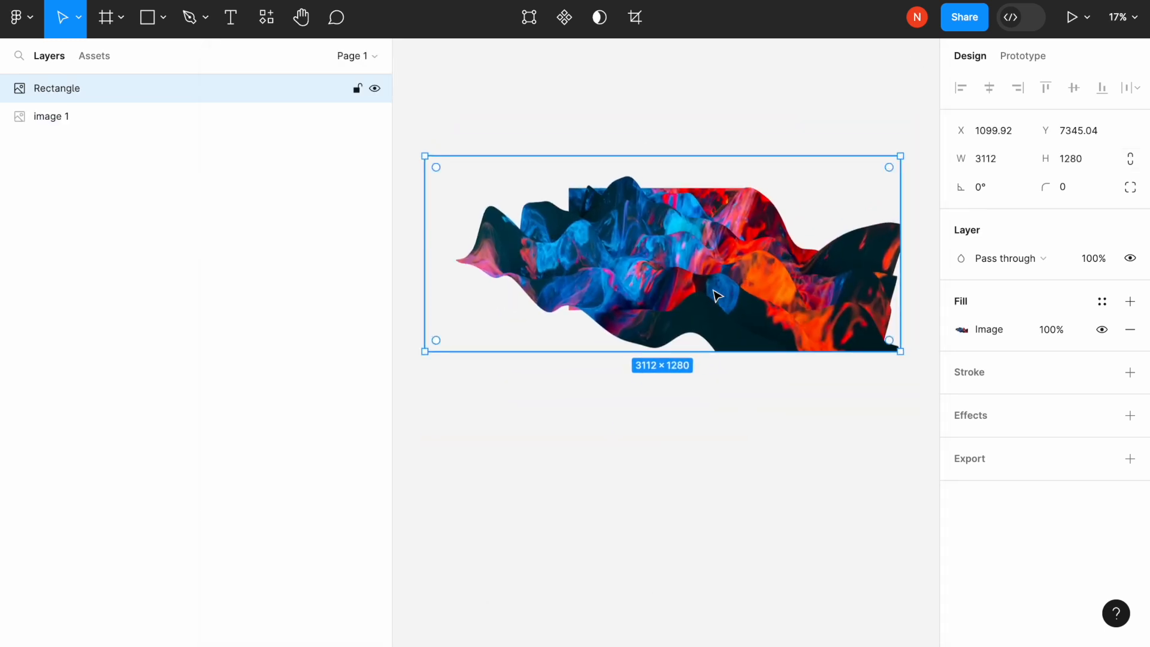
mouse_move(706, 272)
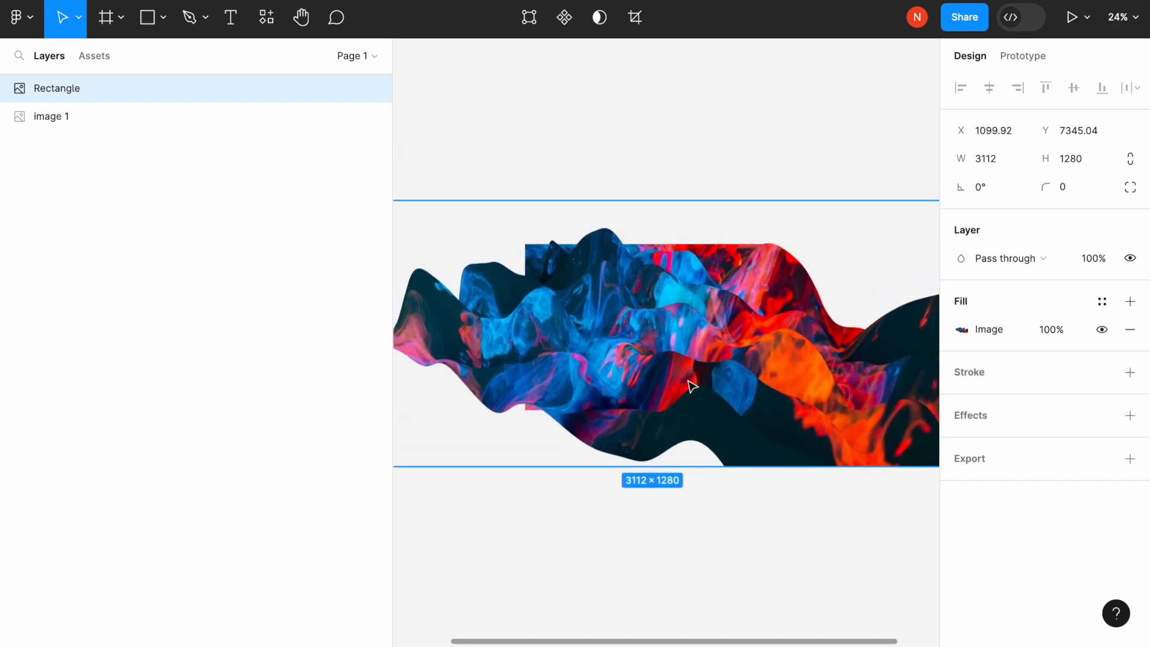
left_click(961, 329)
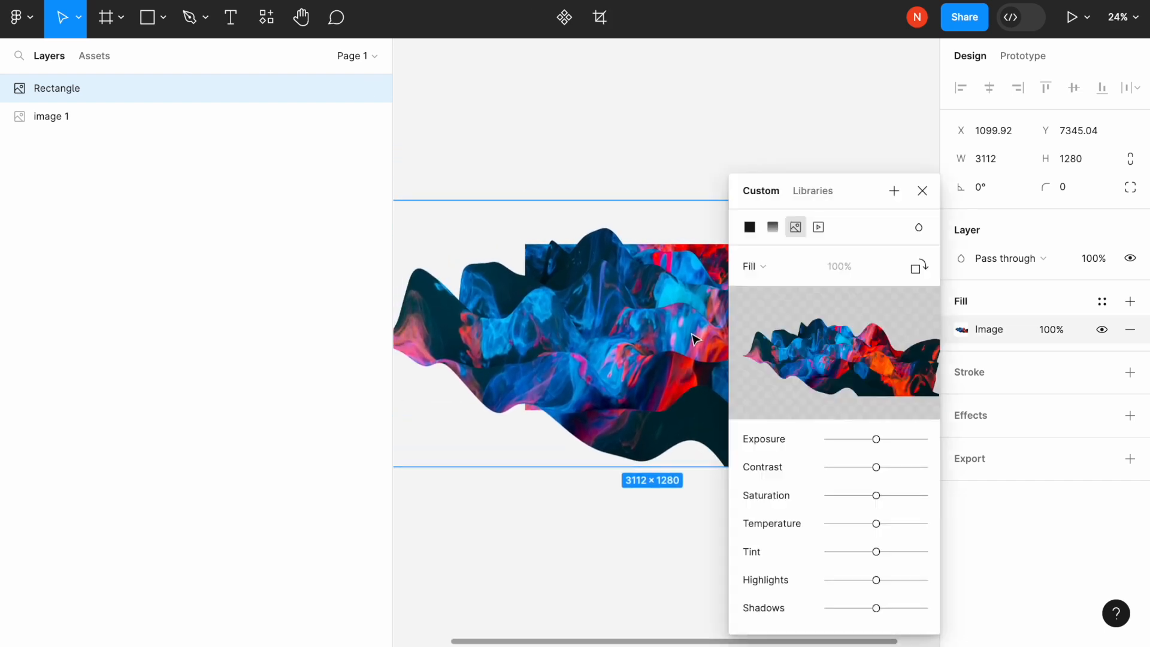
mouse_move(749, 227)
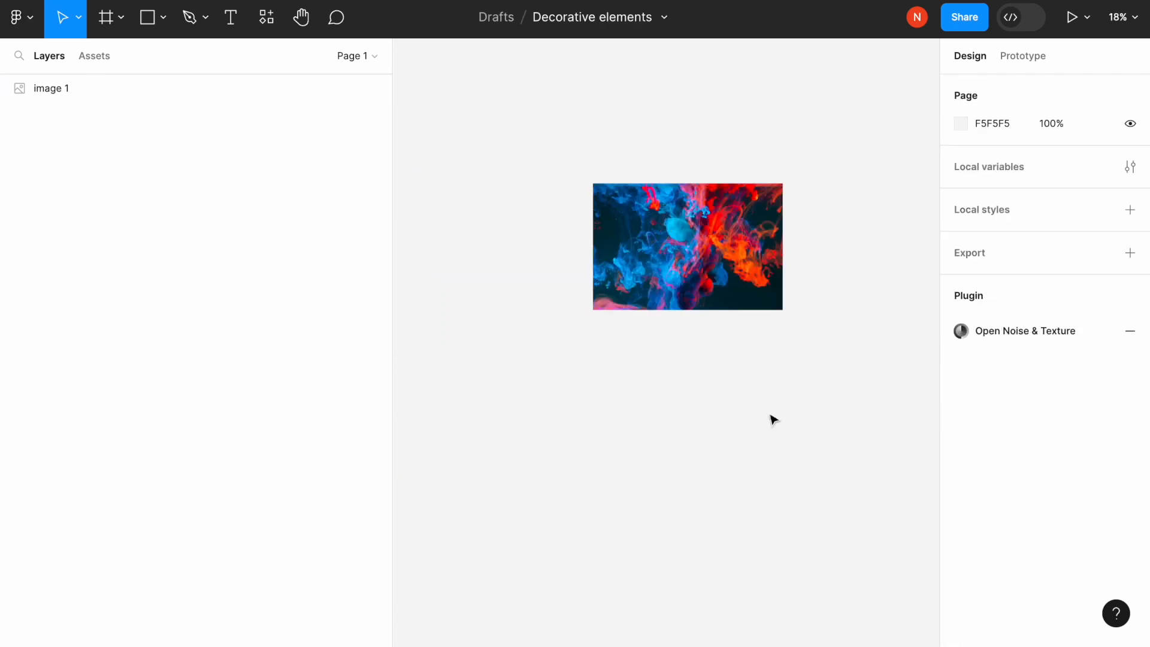
left_click(14, 15)
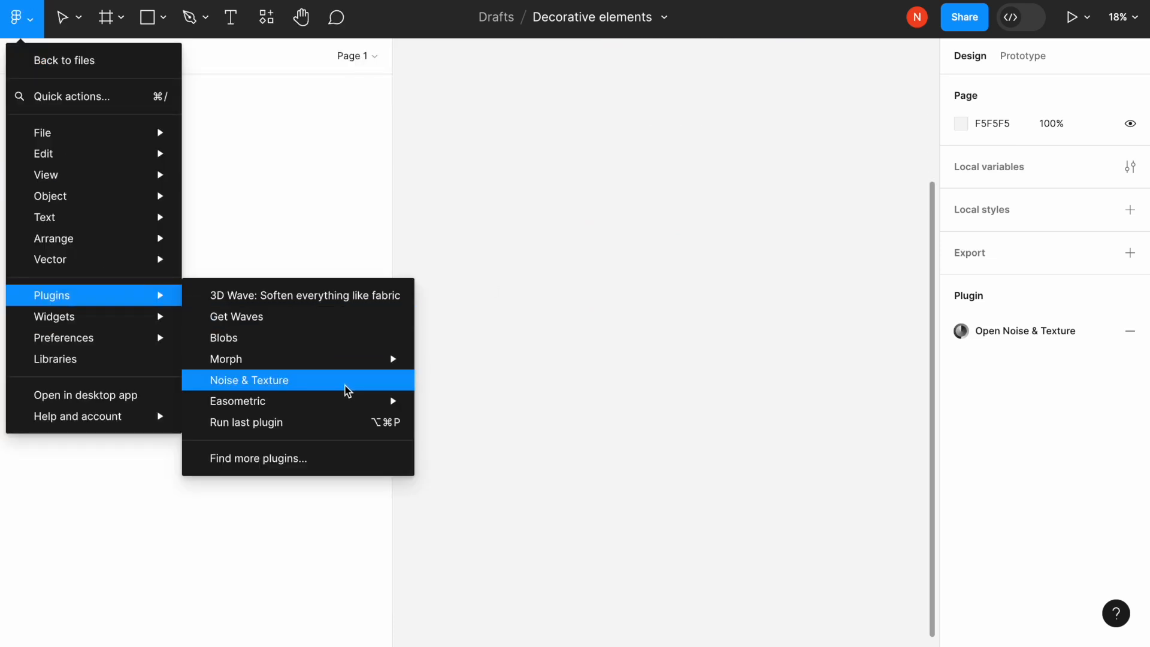
Launch the Noise & Texture plugin from the Plugins menu.
left_click(249, 381)
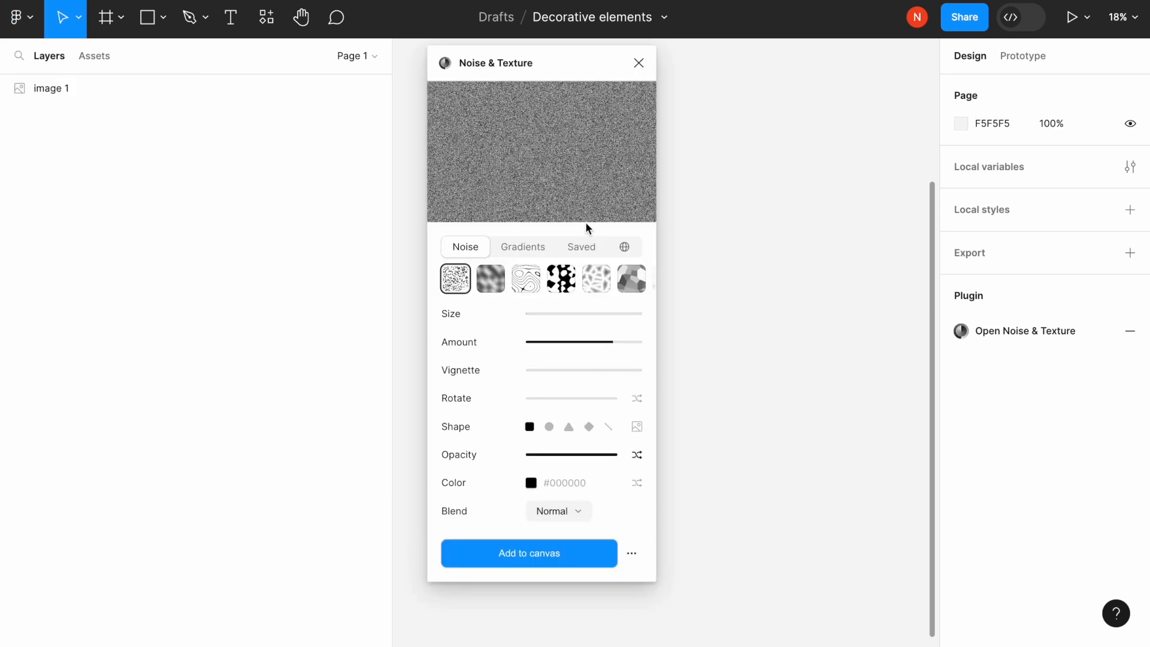
Pick the Stairs preset and tune its width, smoothness and distance sliders.
left_click(542, 279)
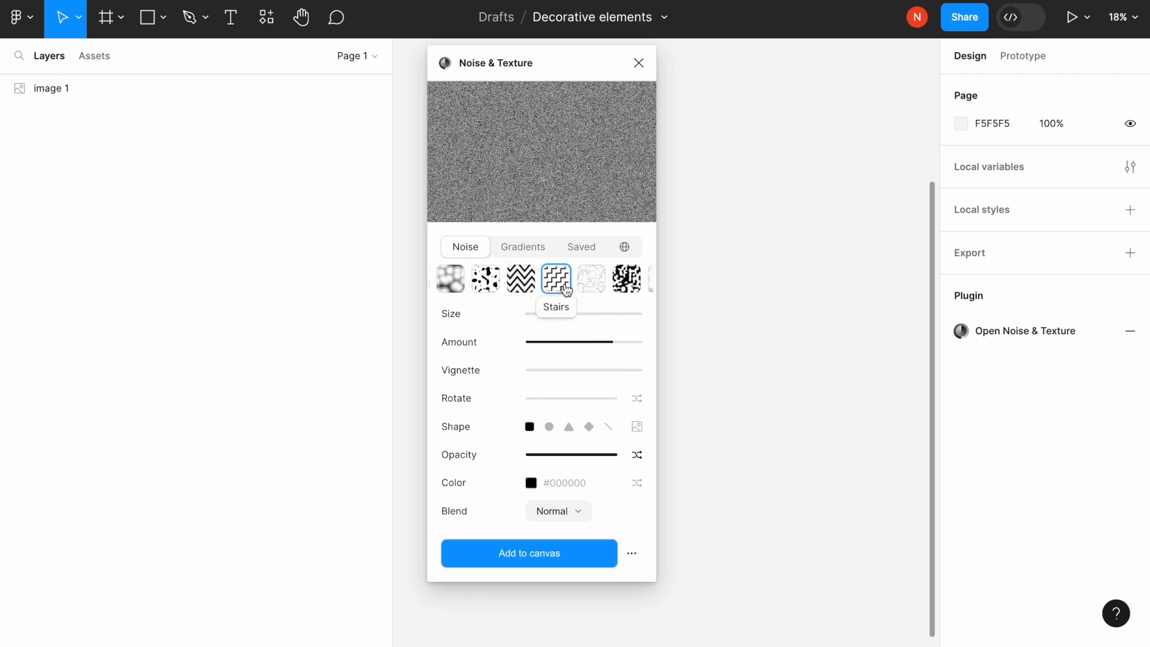
left_click(556, 279)
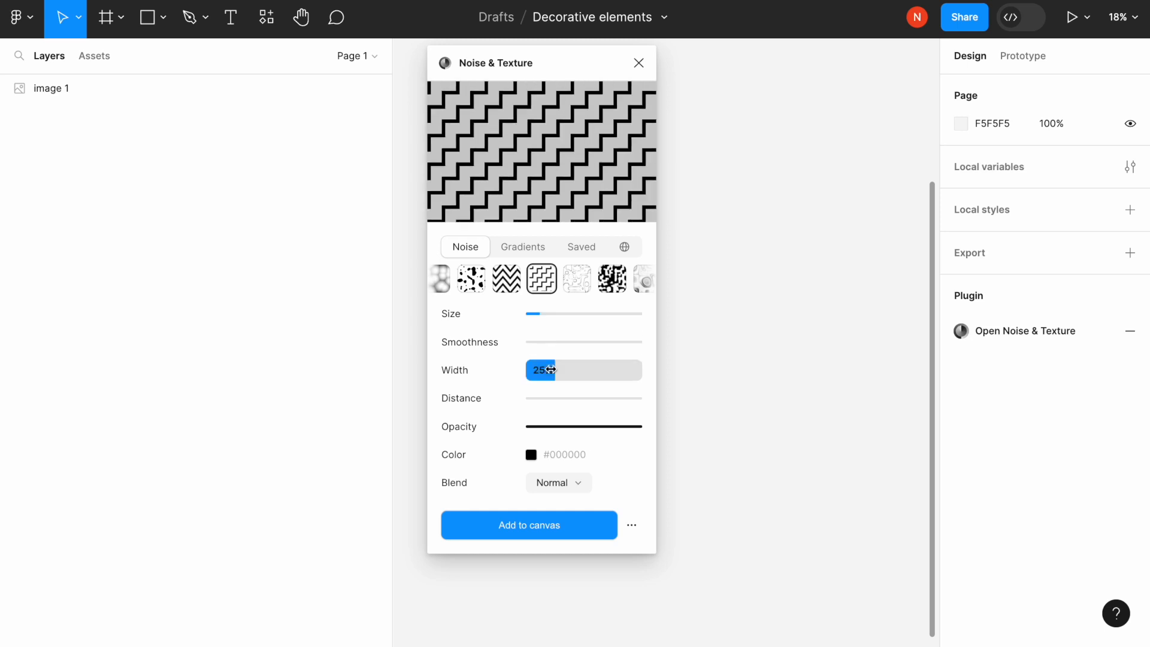
left_click_drag(525, 342, 578, 342)
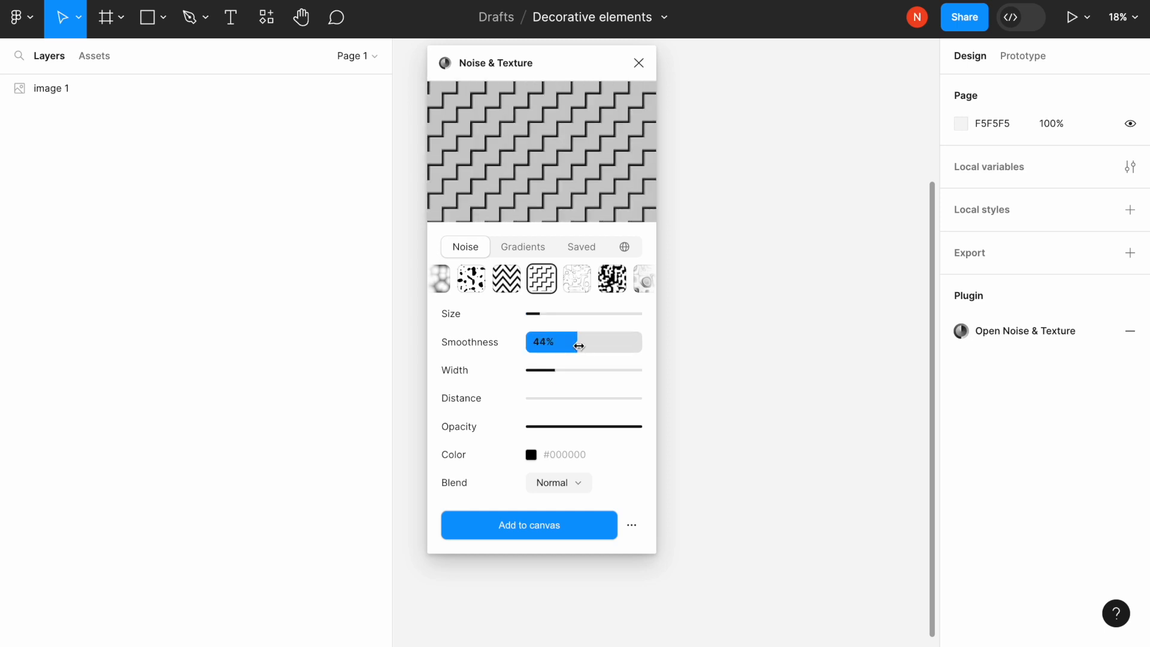
left_click_drag(578, 342, 565, 342)
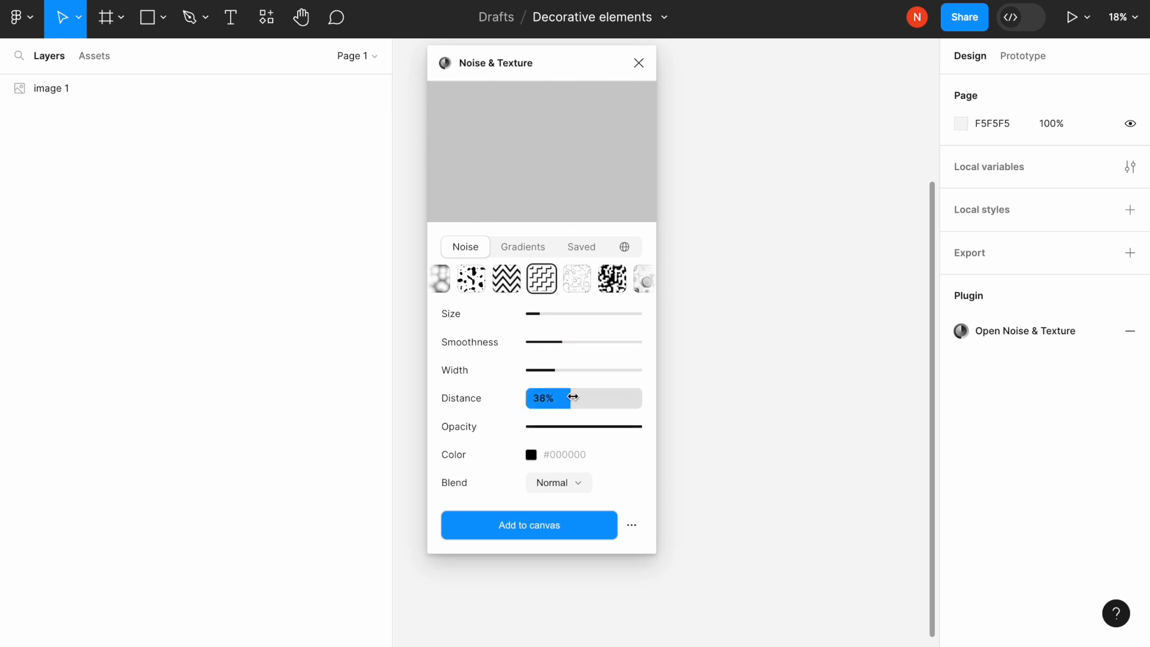
left_click_drag(565, 397, 526, 397)
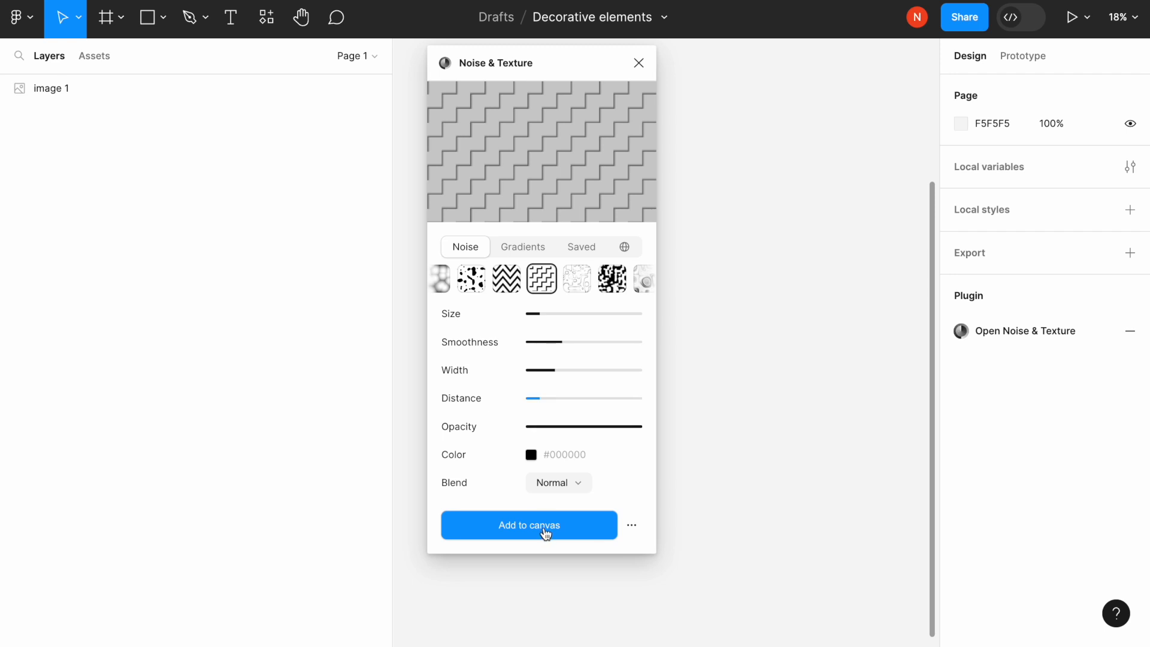
Add the 2047×2047 Stairs texture layer to the canvas and zoom to inspect it.
left_click(528, 524)
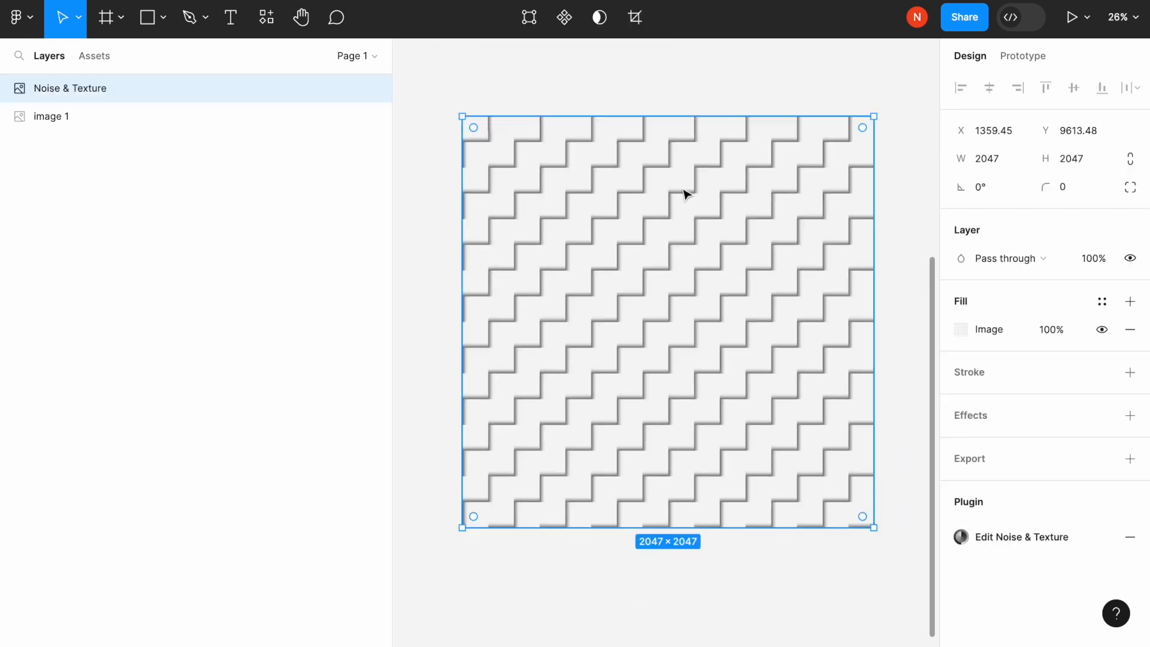
scroll("down", 3)
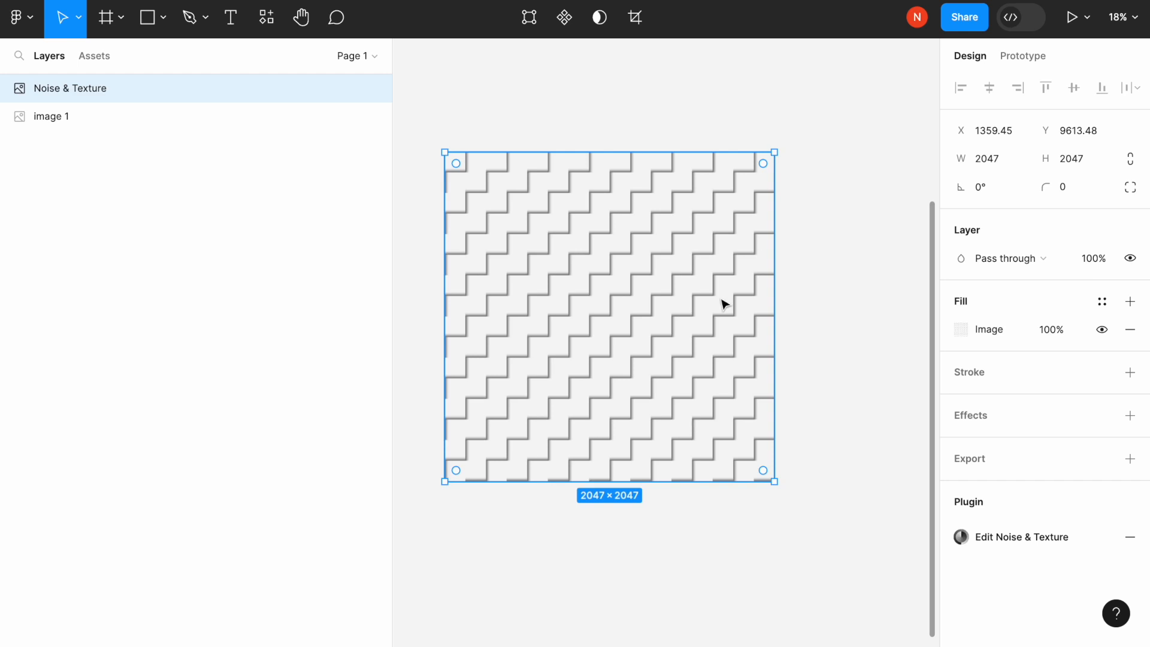
mouse_move(672, 269)
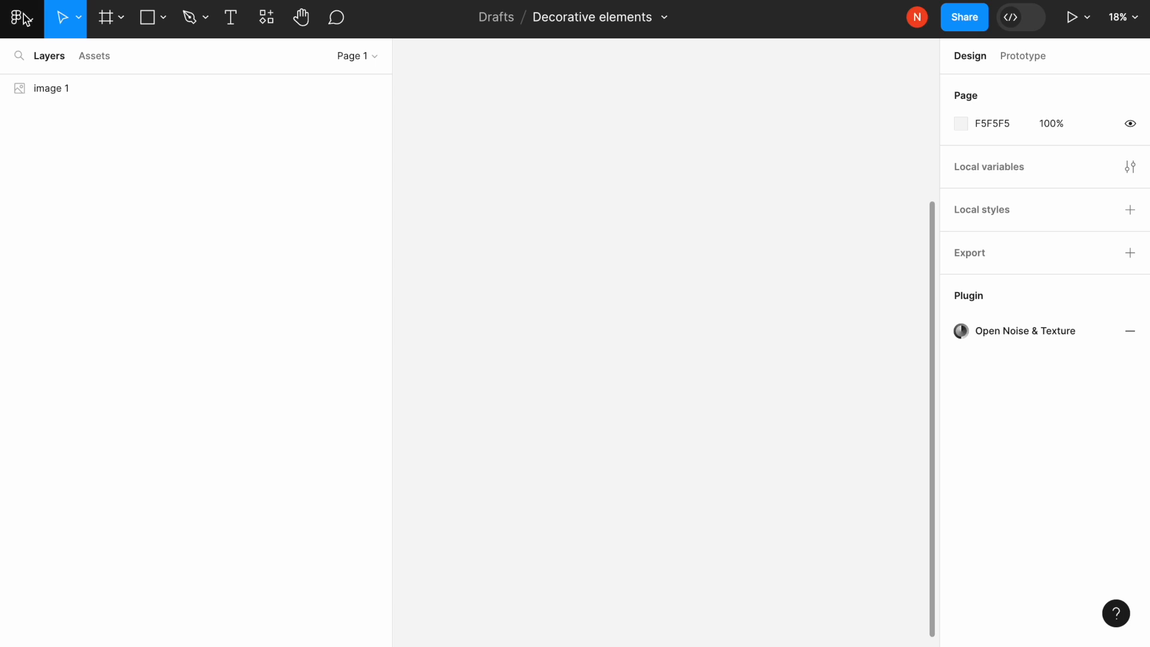
Open the main menu to show the list of installed plugins.
left_click(15, 16)
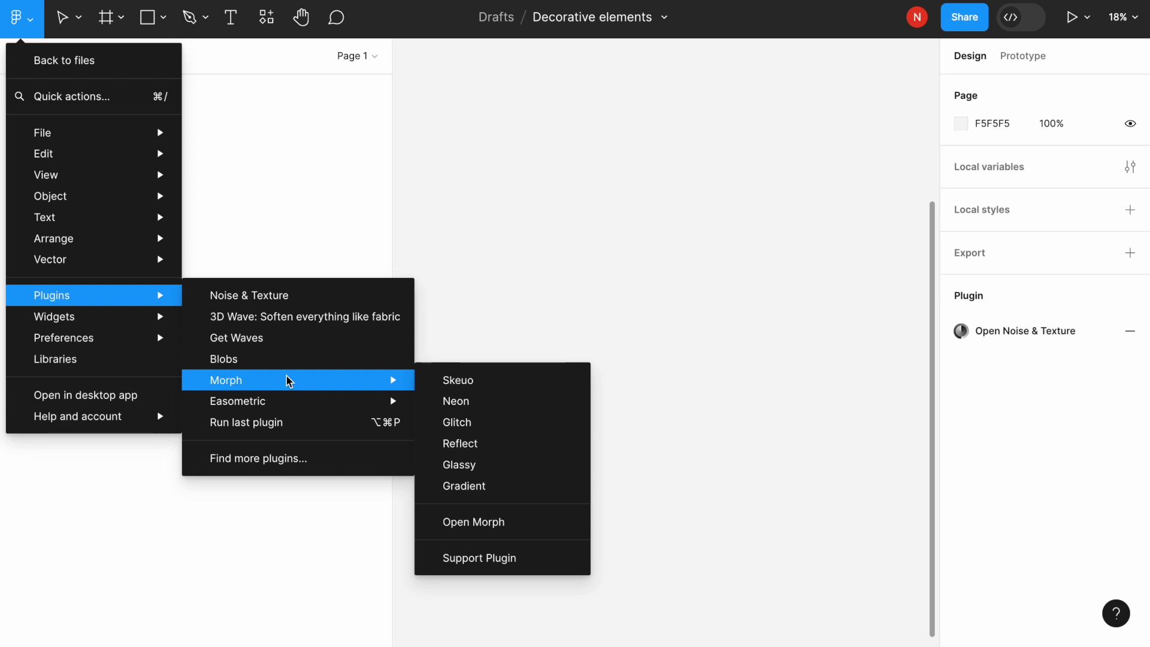
mouse_move(474, 389)
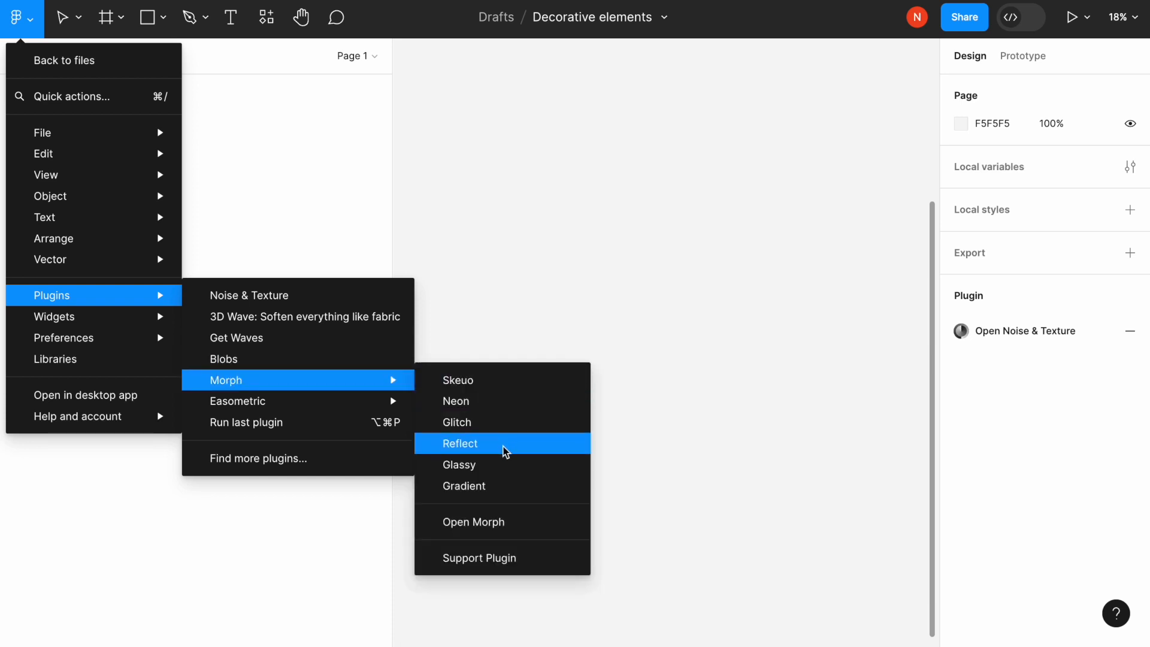
mouse_move(514, 486)
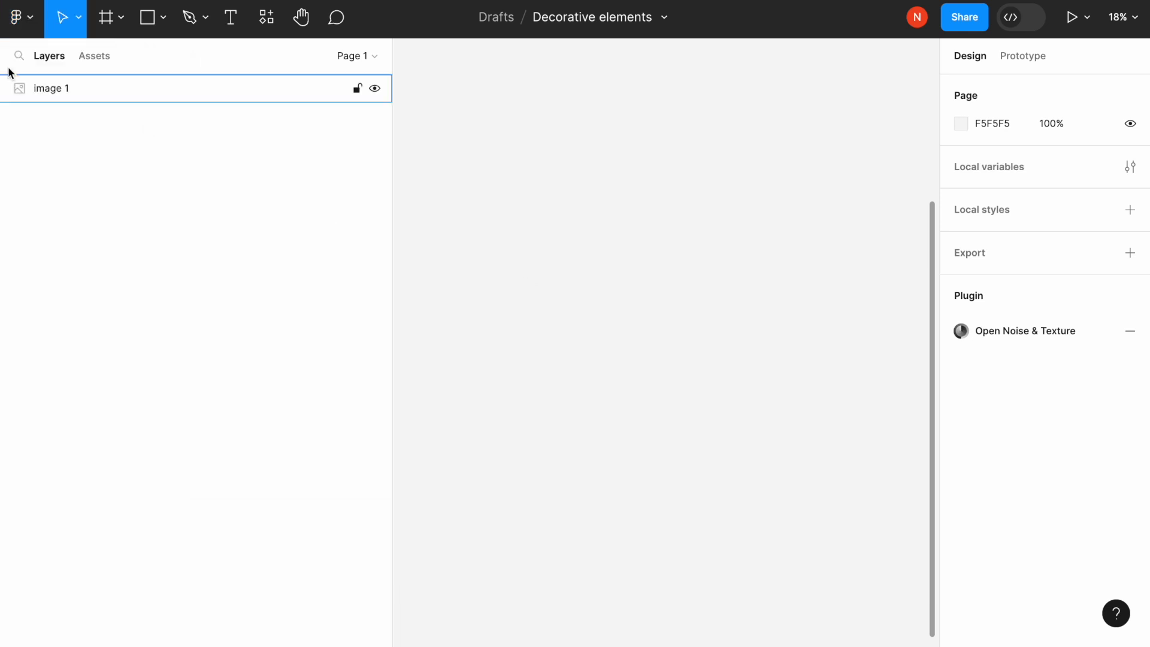
left_click(15, 17)
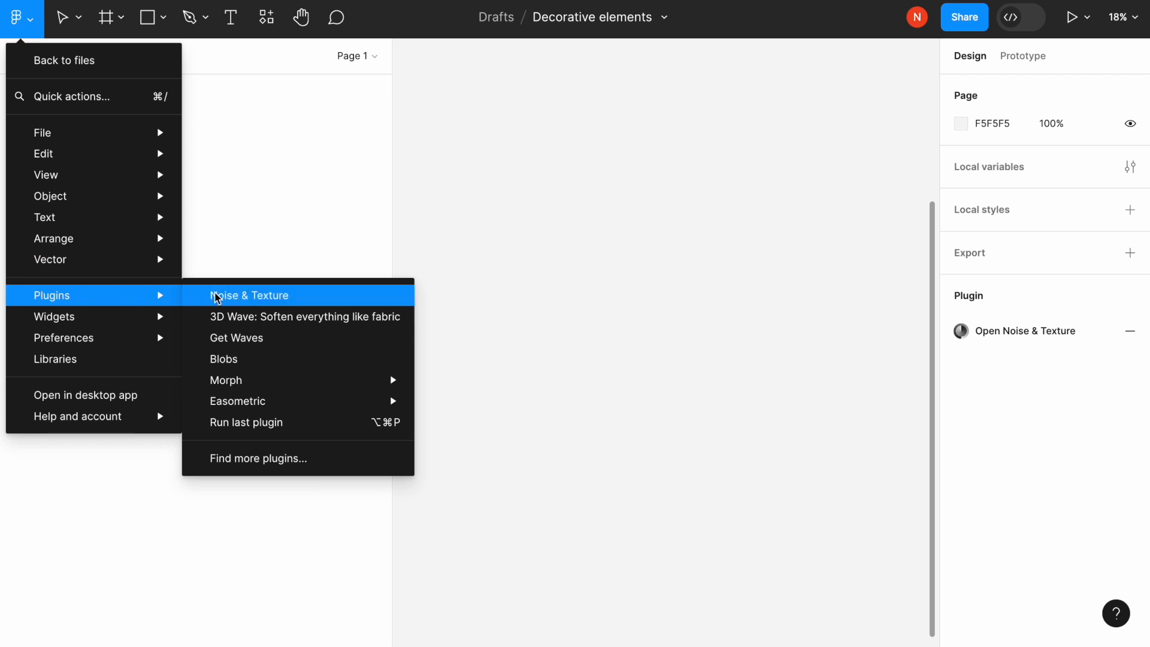
mouse_move(288, 338)
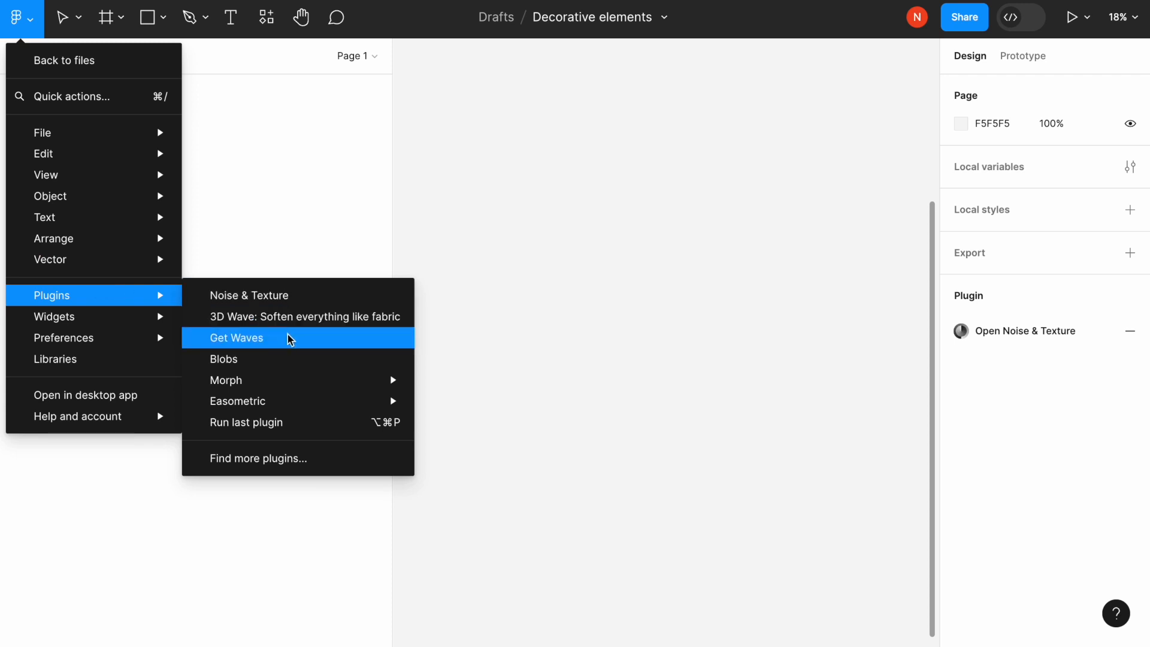
Generate a jagged, uneven 1200×324 blue wave with Get Waves at high complexity.
left_click(236, 338)
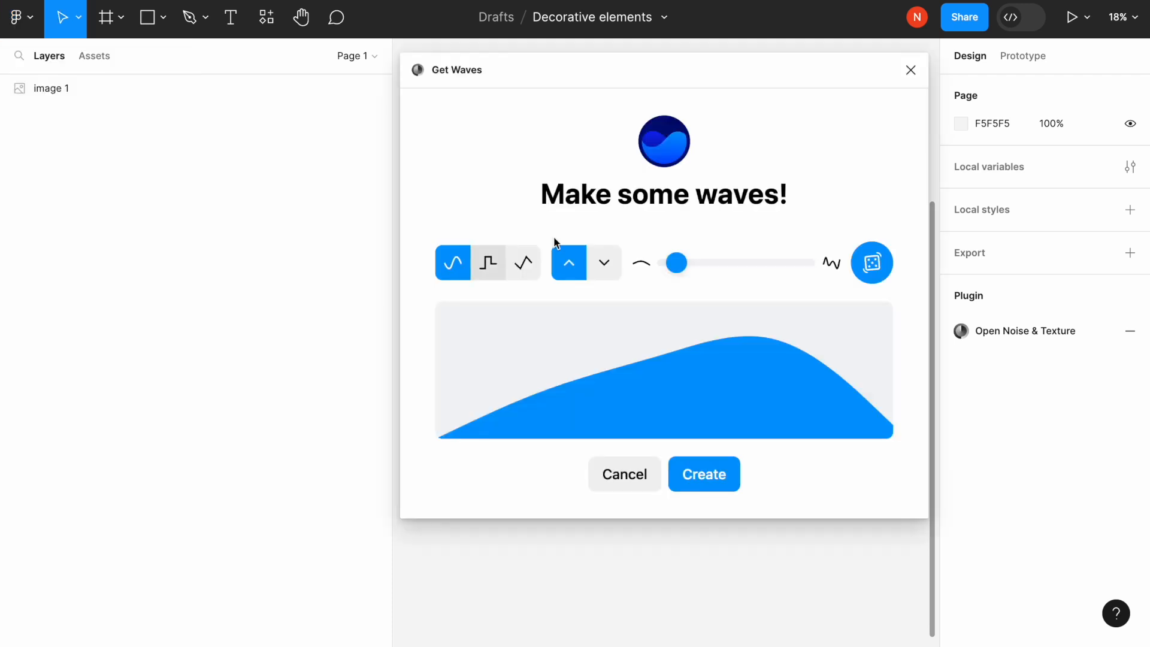
left_click_drag(675, 262, 723, 262)
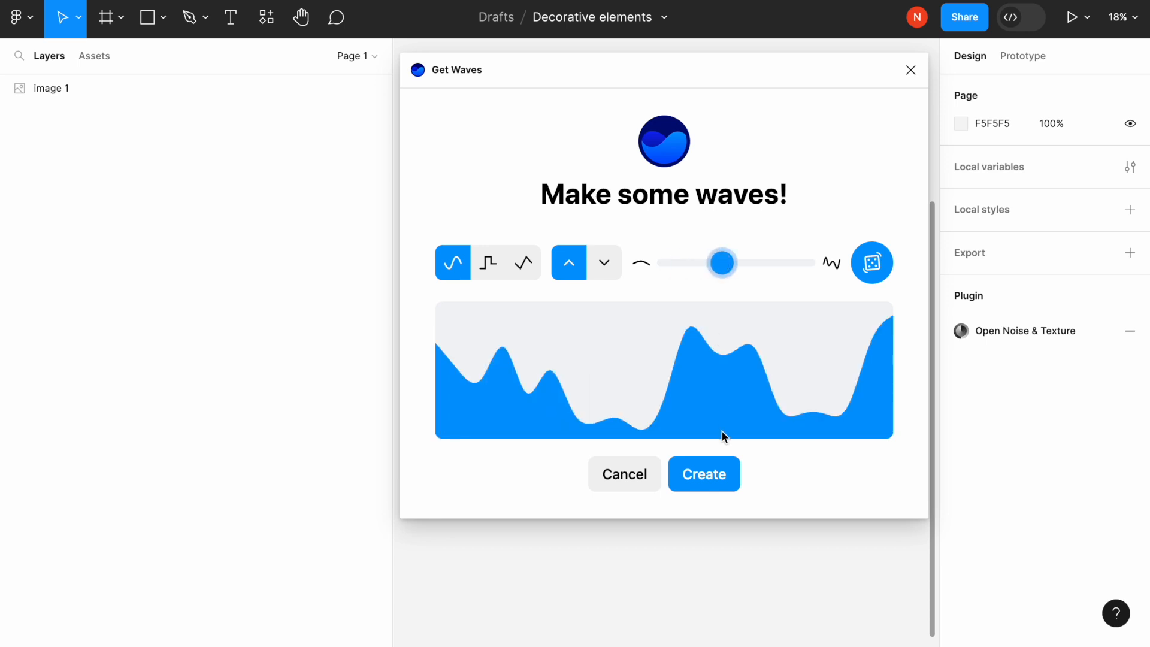
left_click(704, 474)
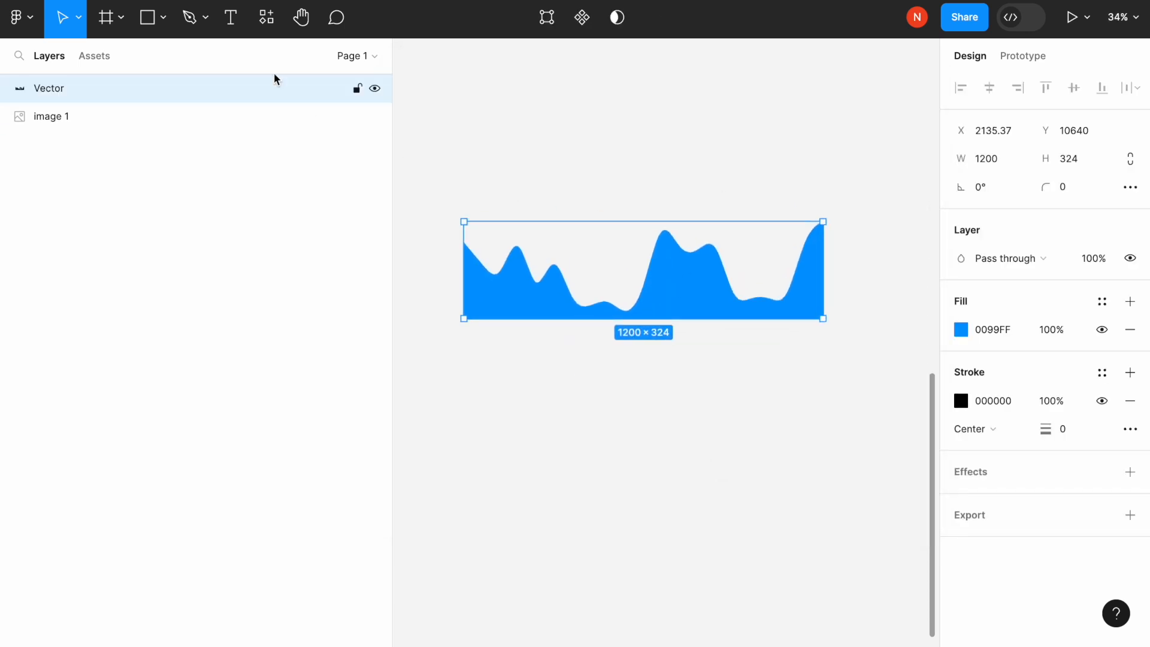
Add a Morph Reflect mirror beneath the wave and close the Morph panel.
left_click(15, 16)
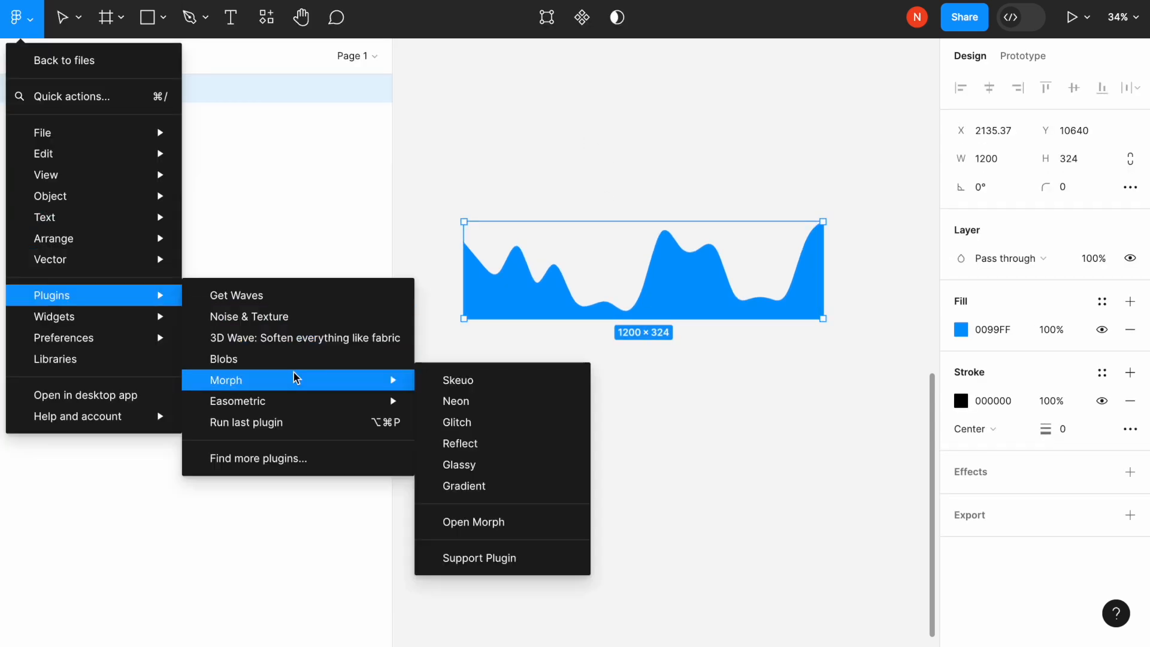
mouse_move(522, 440)
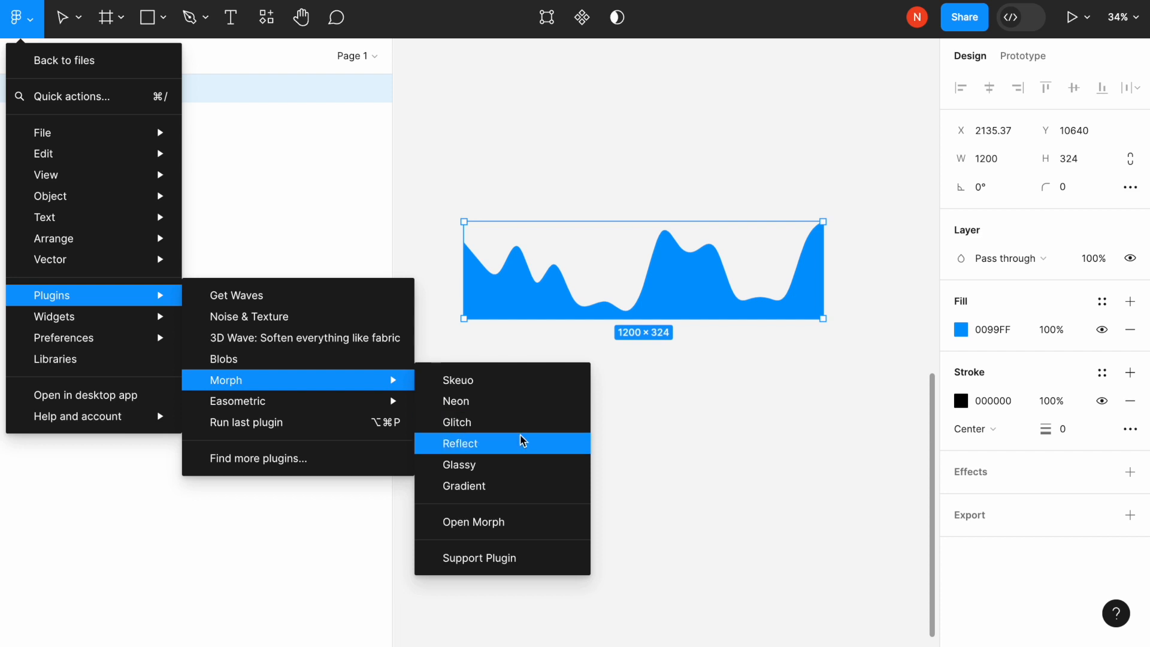
left_click(459, 443)
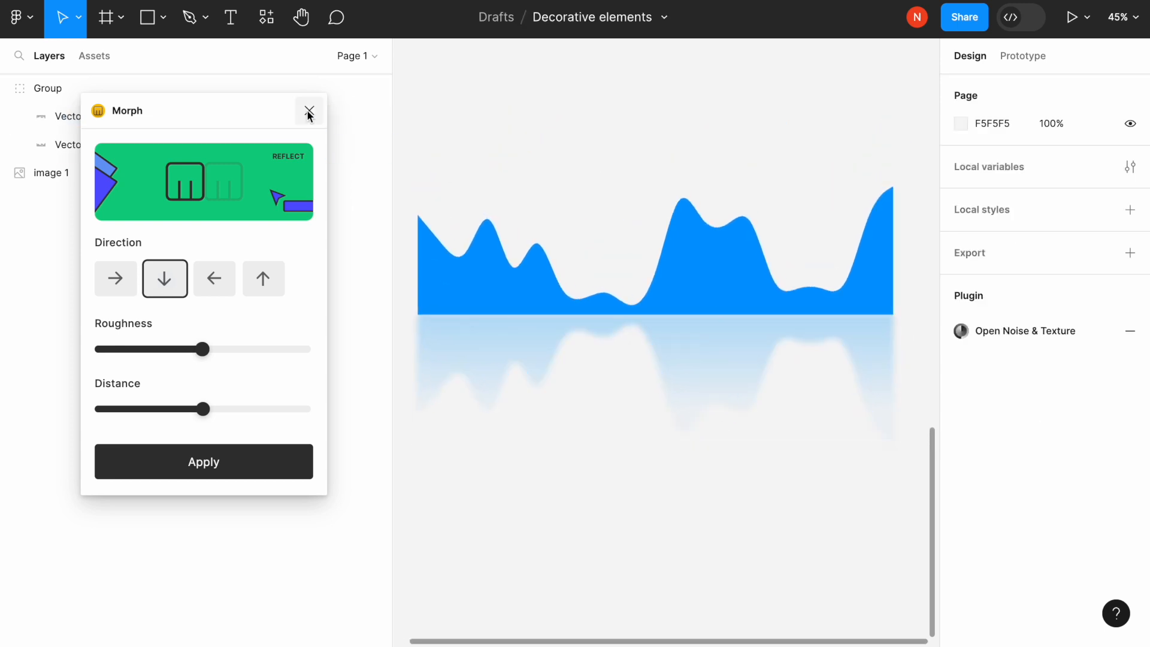
left_click(309, 112)
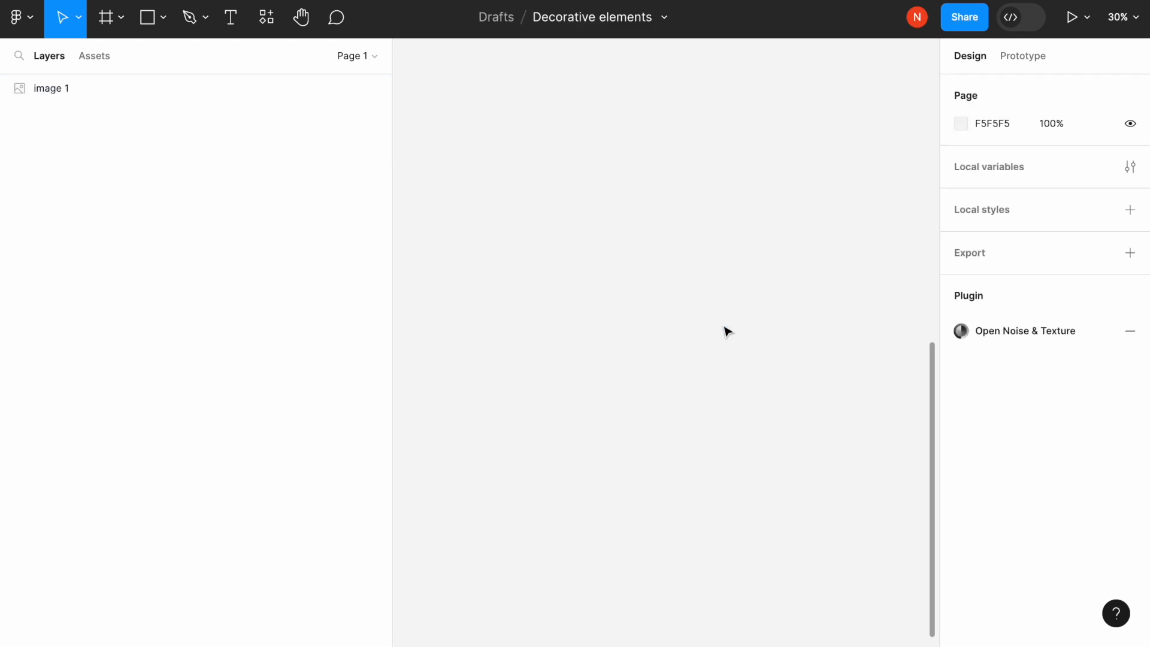
Draw a black rectangle about 1163×918 and bring up the plugins menu.
left_click(148, 17)
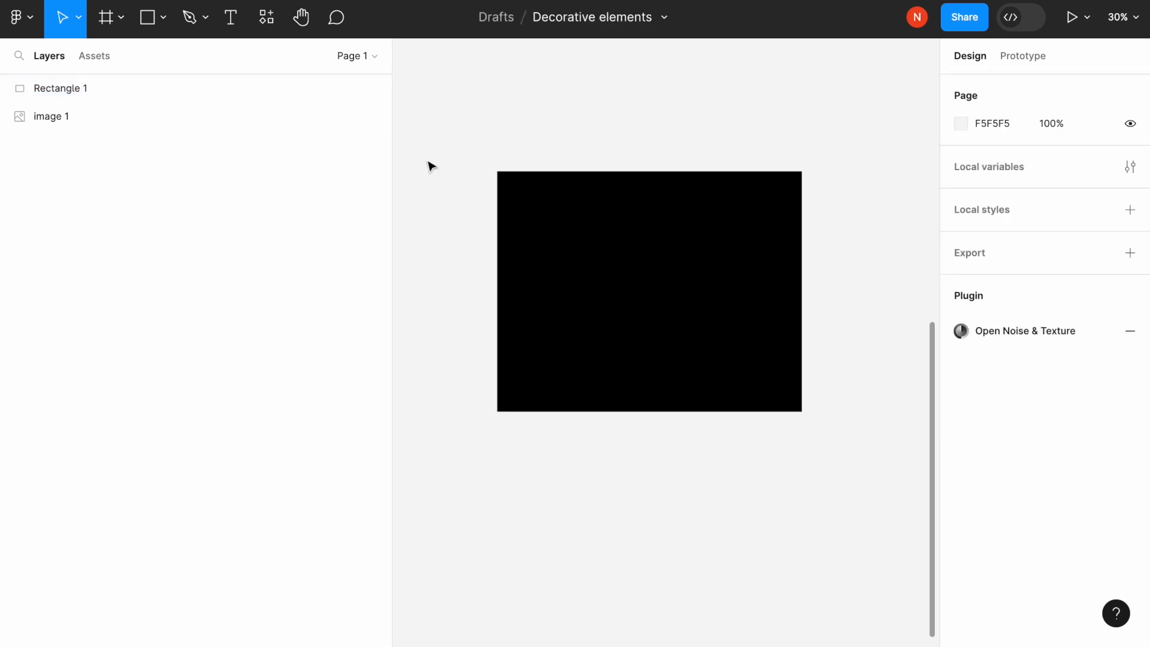
left_click(12, 16)
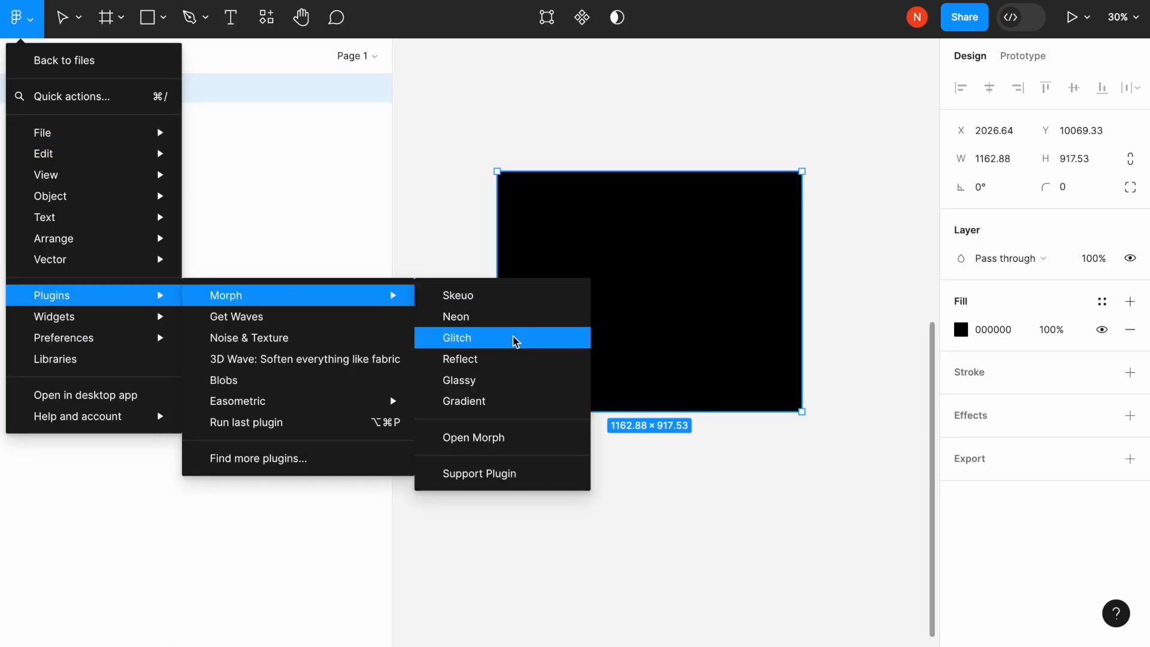
Choose Morph's Glitch effect and fine-tune the slice Offset.
left_click(456, 337)
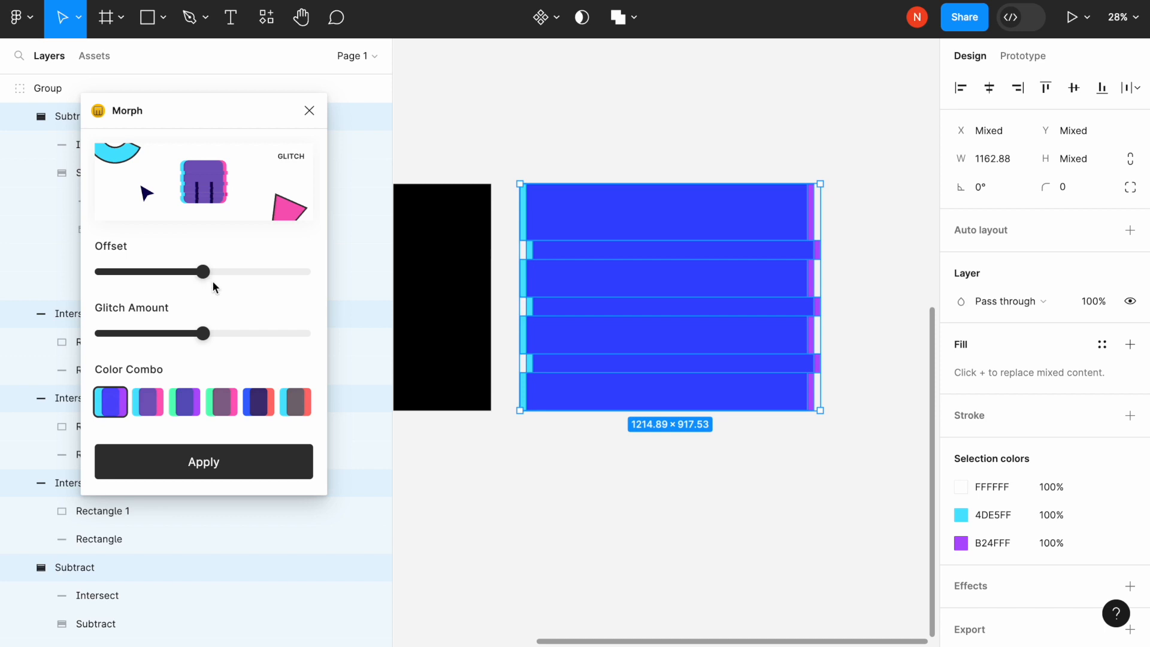
left_click_drag(203, 272, 239, 272)
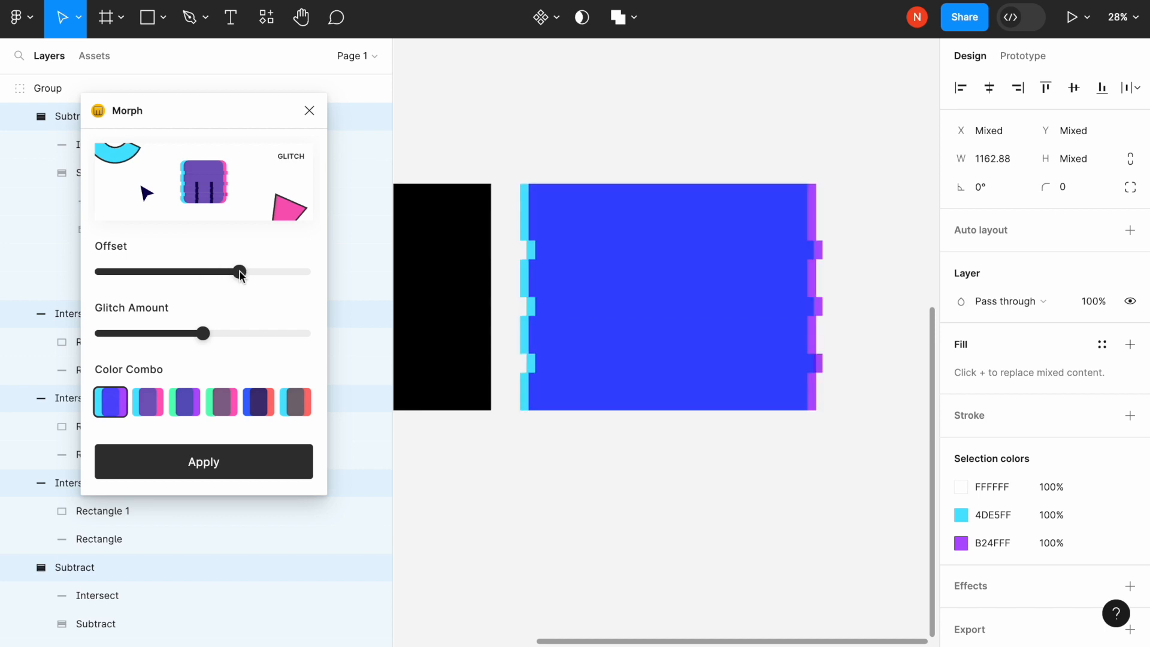
left_click_drag(240, 272, 227, 272)
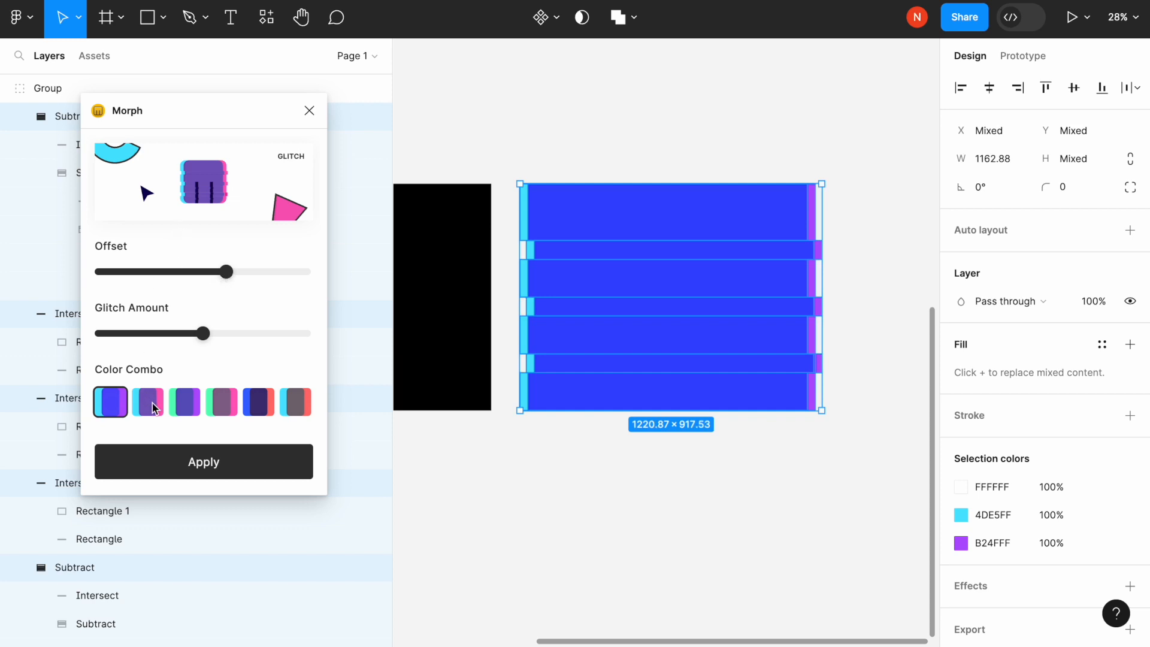
Pick the cyan and pink Color Combo and set a subtle Glitch Amount.
left_click(148, 402)
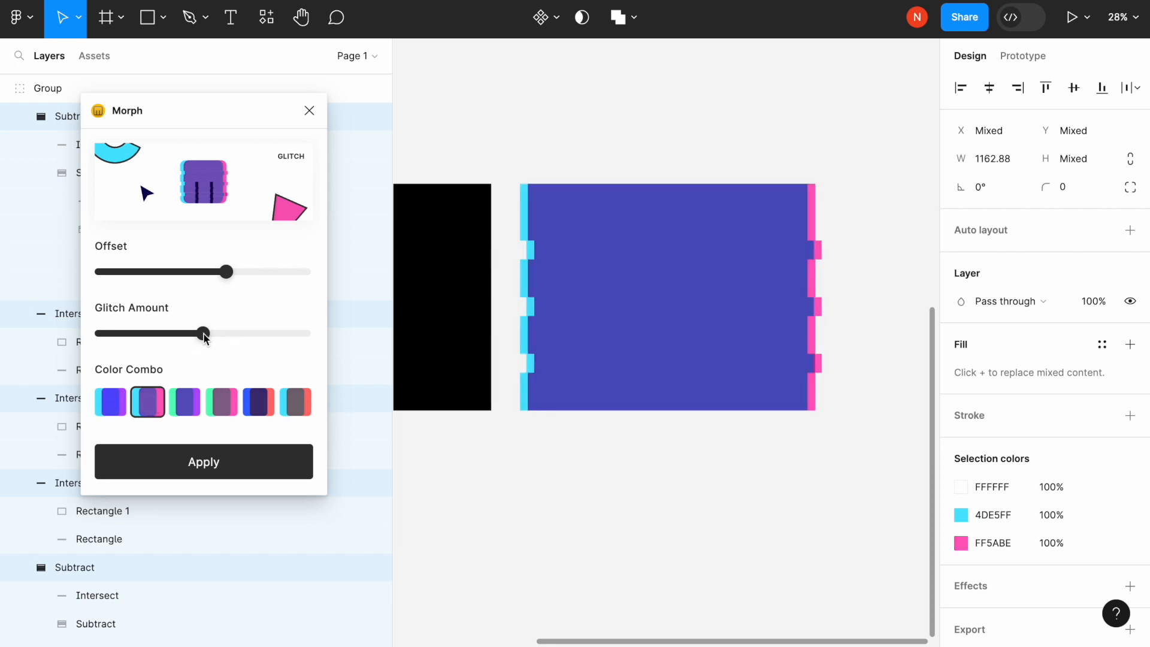
left_click_drag(203, 333, 243, 333)
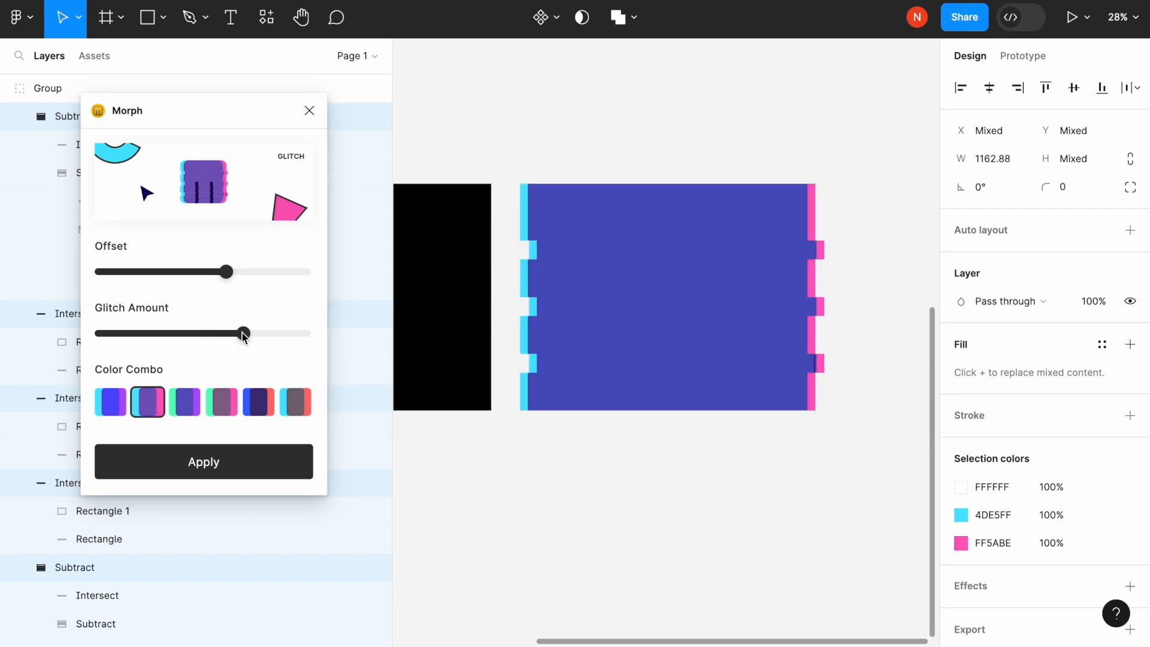
left_click_drag(244, 333, 126, 333)
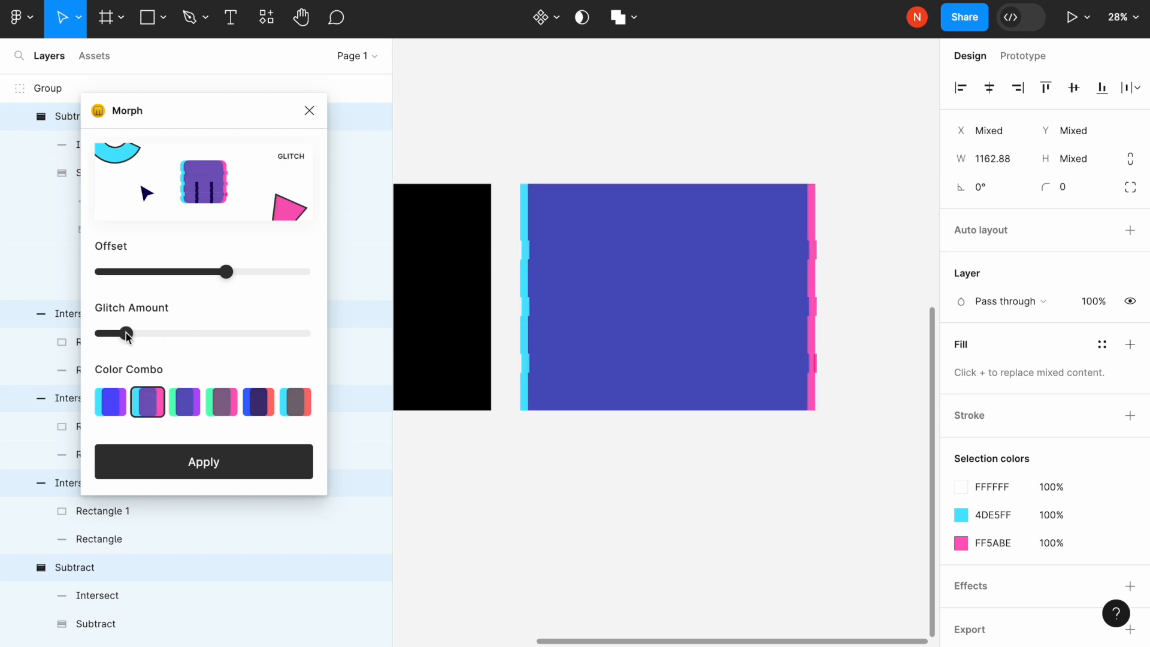
left_click(204, 462)
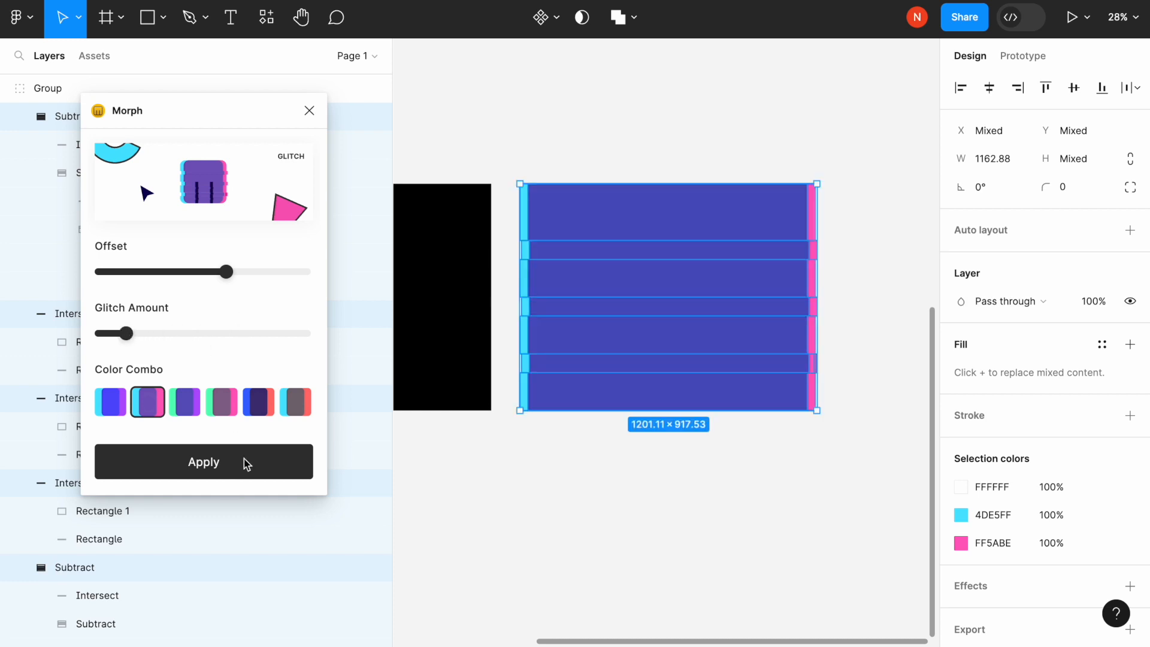
Apply the cyan-and-pink glitch as a nested Subtract group and close Morph.
left_click(204, 462)
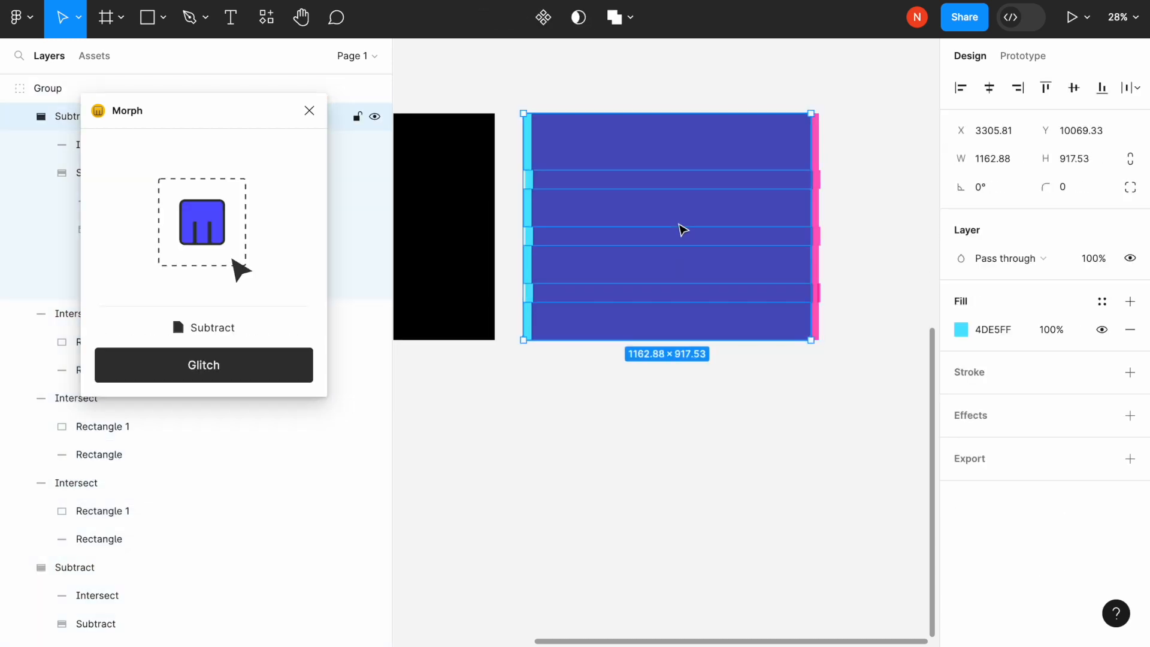
mouse_move(310, 110)
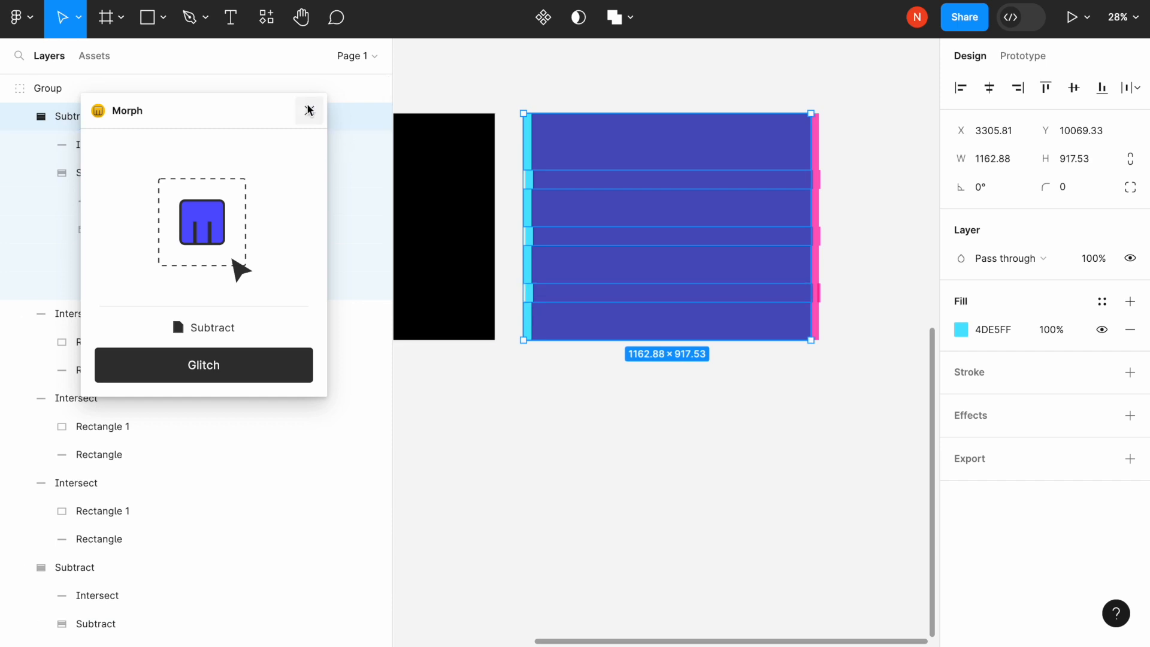
left_click(309, 110)
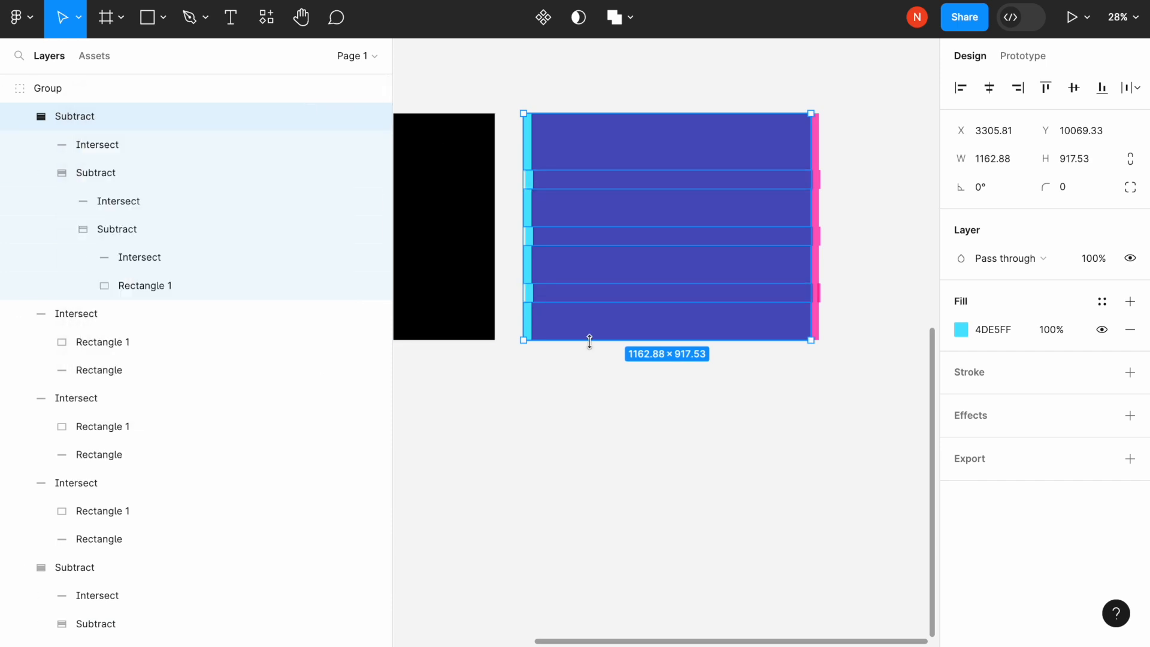